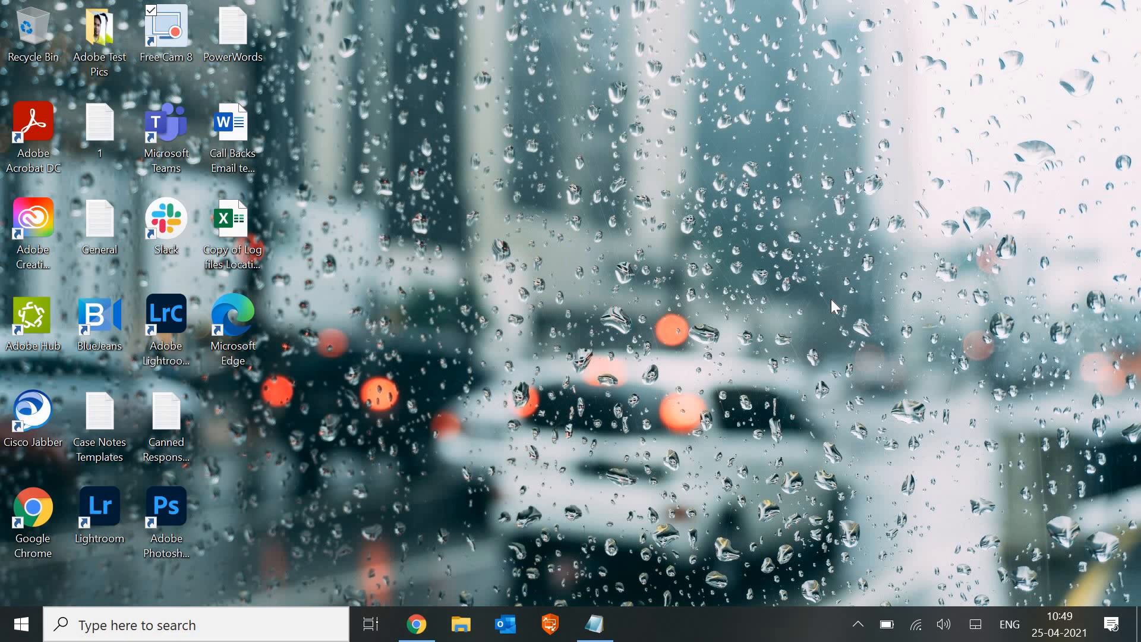
pyautogui.moveTo(872, 383)
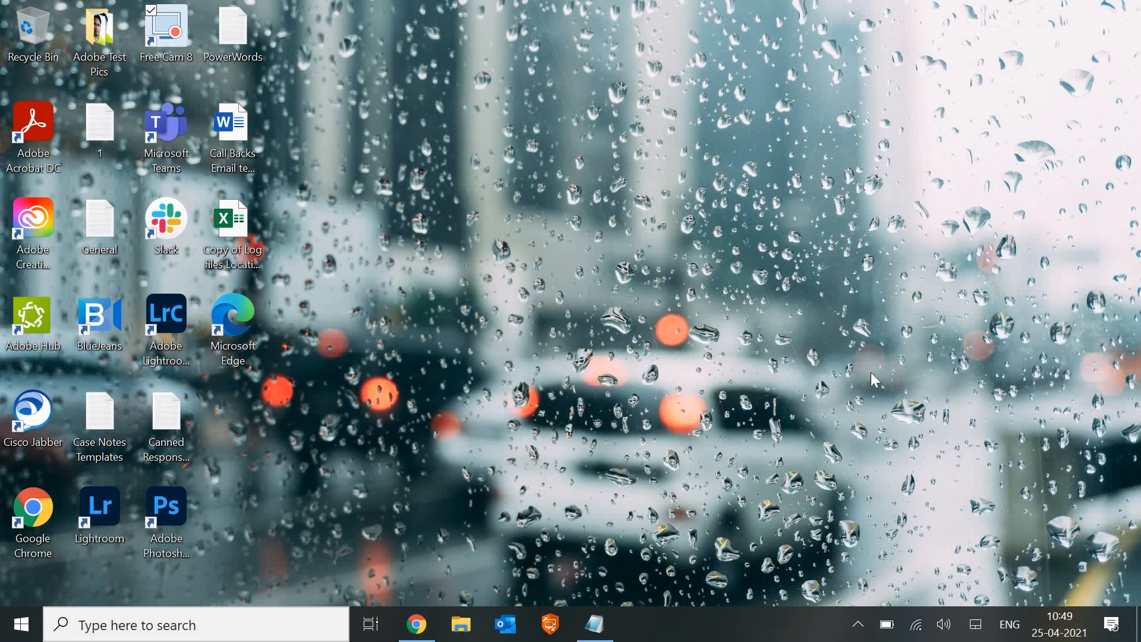
pyautogui.moveTo(530, 598)
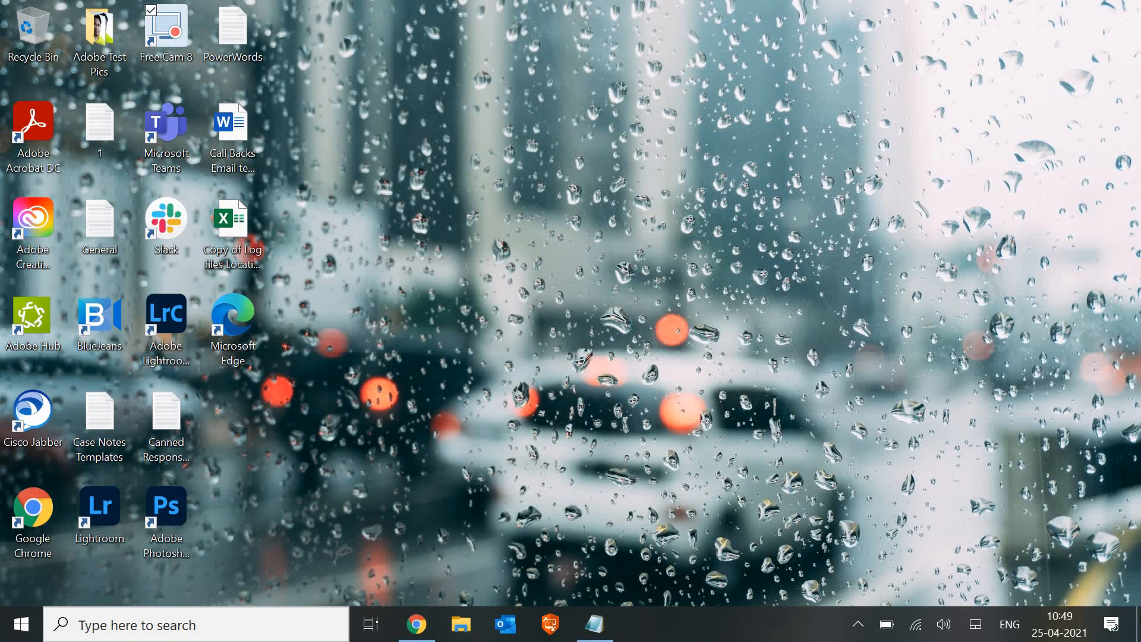
pyautogui.moveTo(1059, 624)
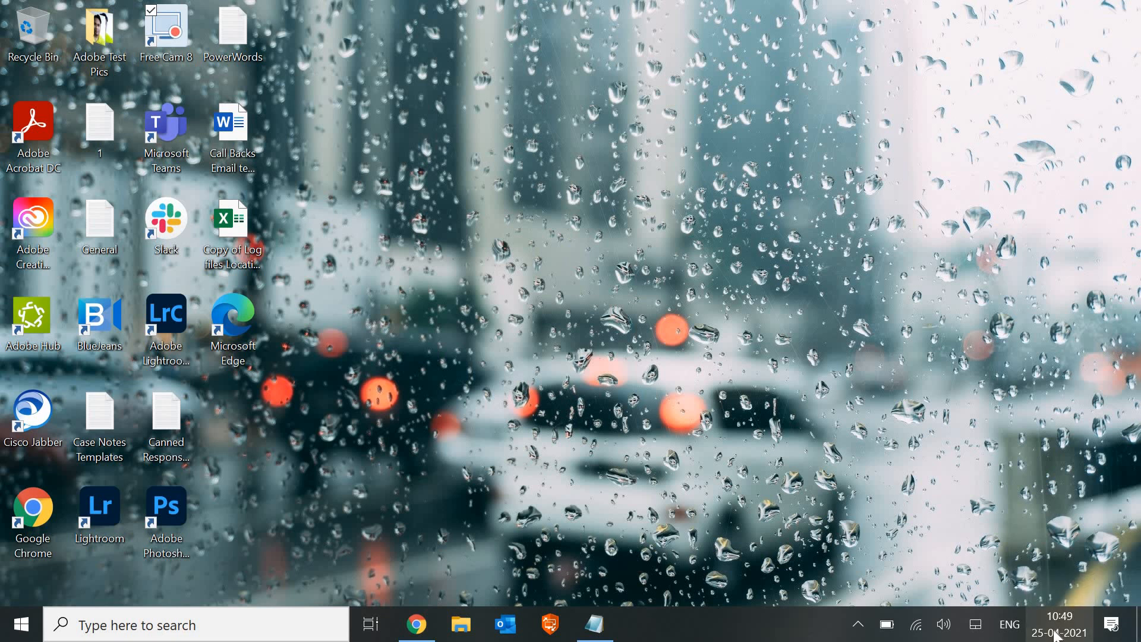
# - Peek at the taskbar calendar and clock, then dismiss it
pyautogui.click(1058, 623)
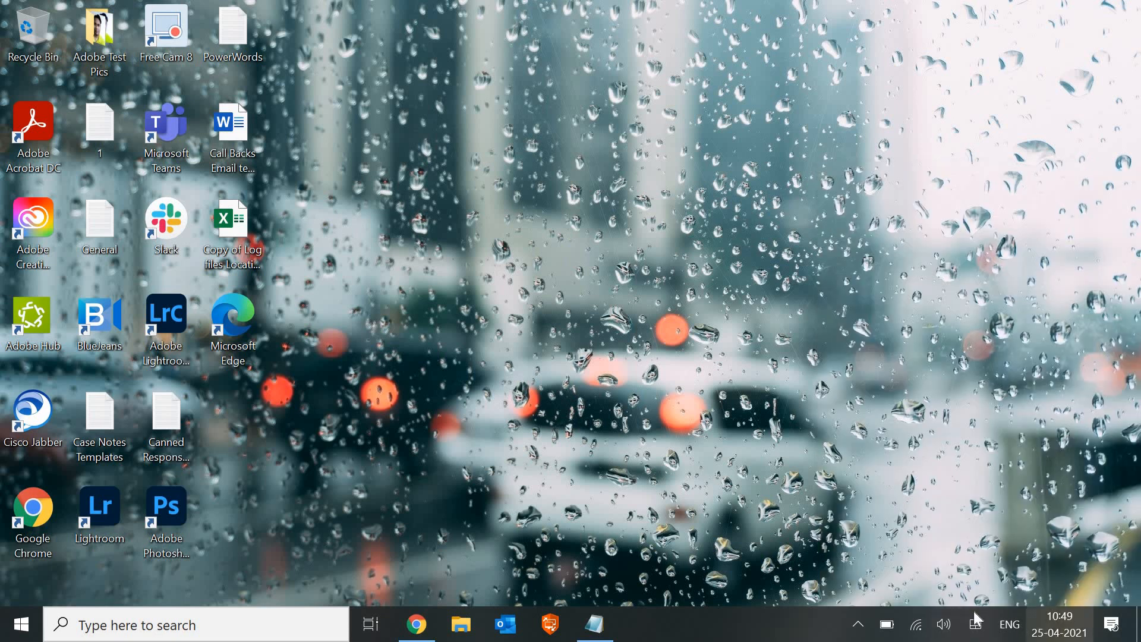
pyautogui.click(1059, 625)
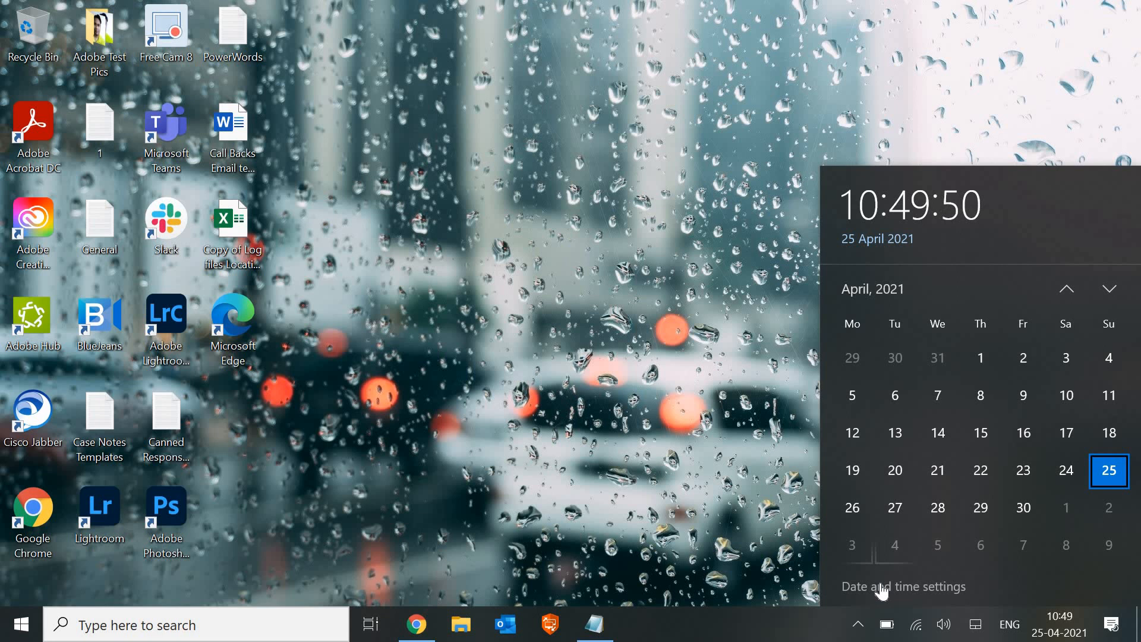
pyautogui.moveTo(576, 231)
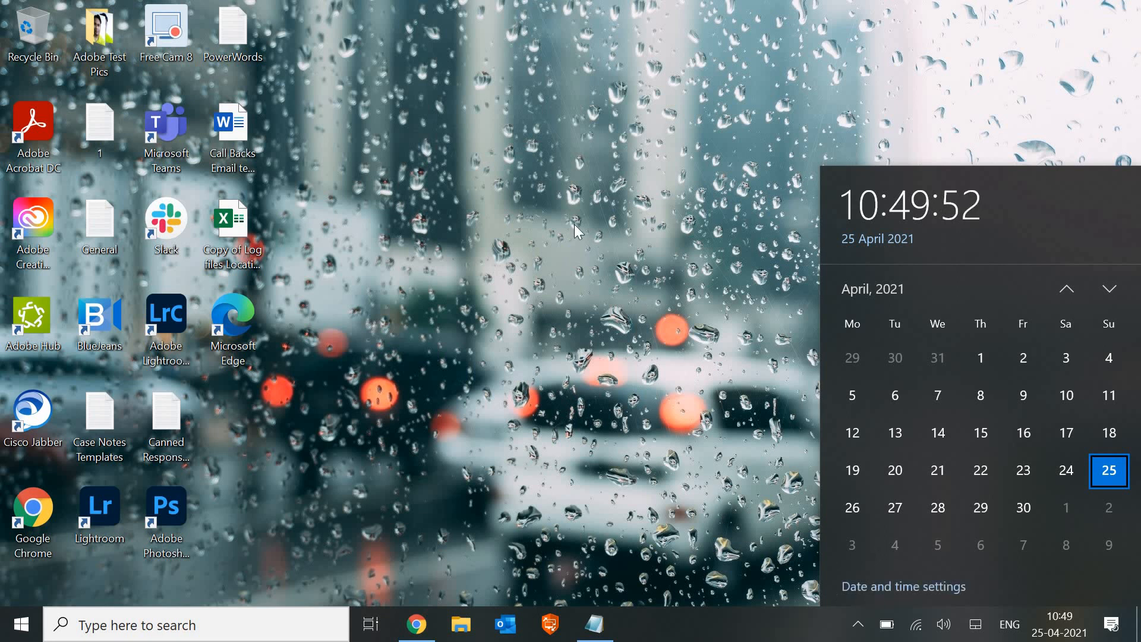
pyautogui.click(580, 256)
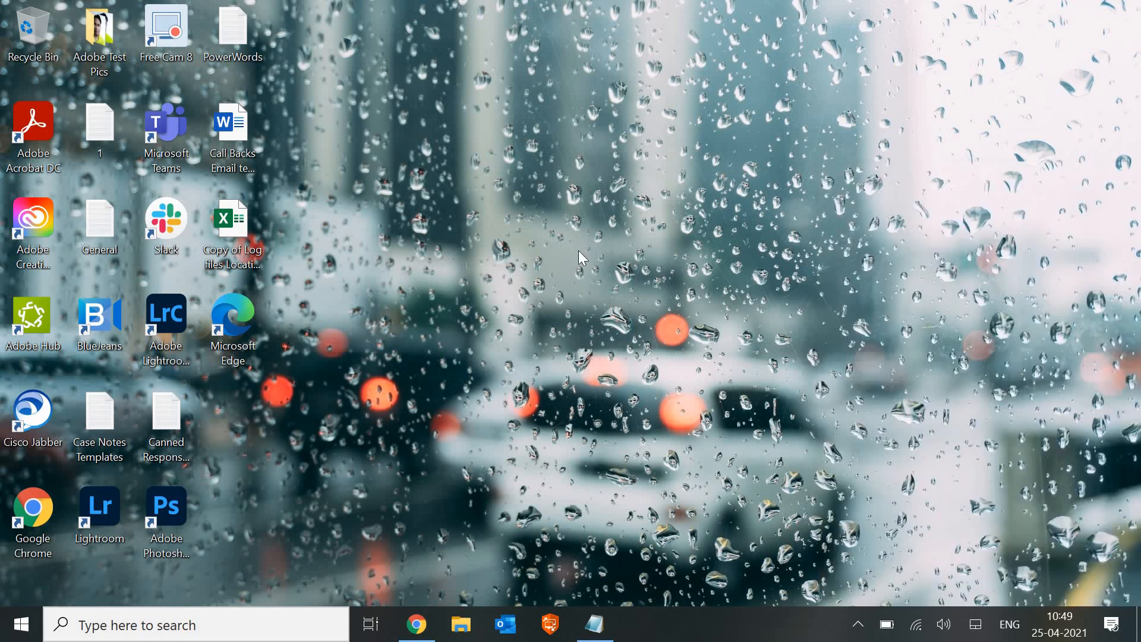
pyautogui.moveTo(583, 320)
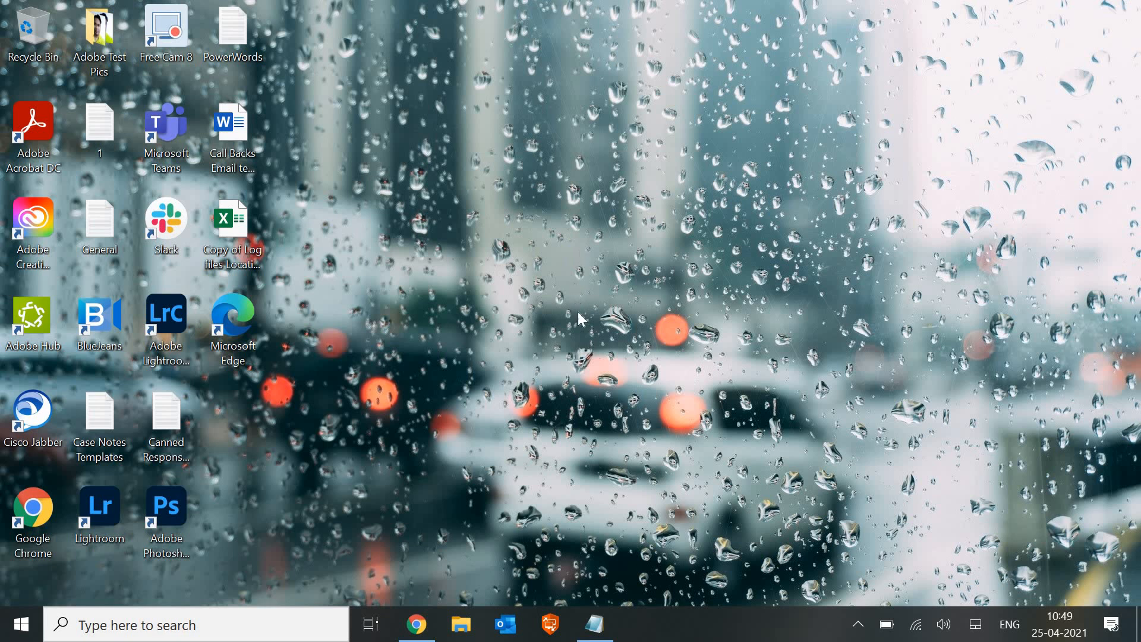
pyautogui.moveTo(540, 519)
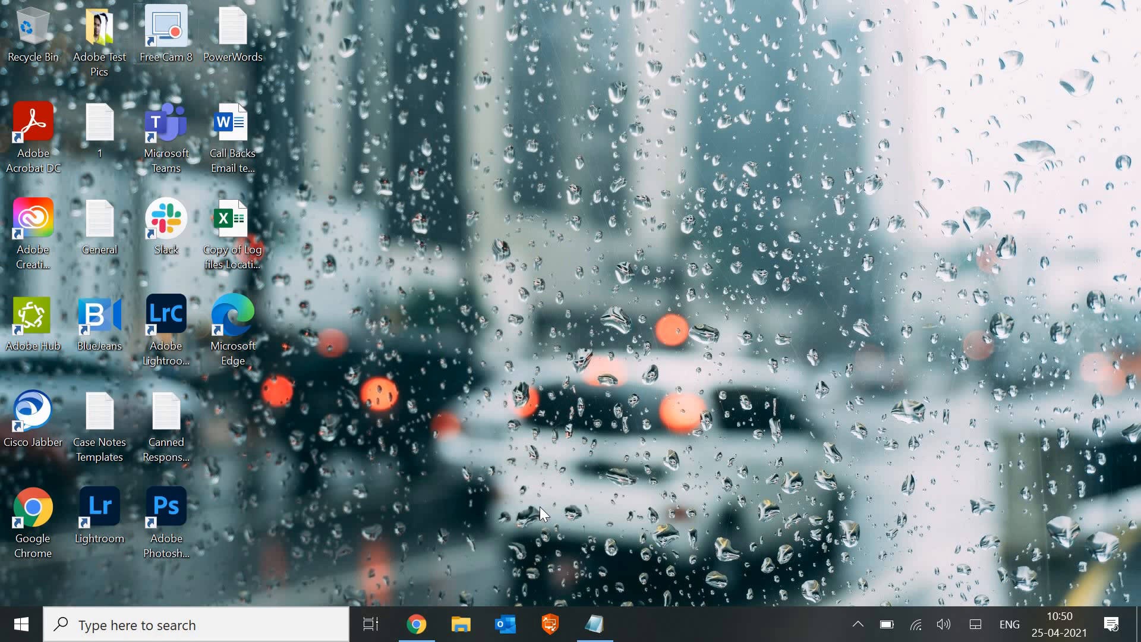
# - Reach the Troubleshoot page under Update & Security in Settings
pyautogui.click(638, 625)
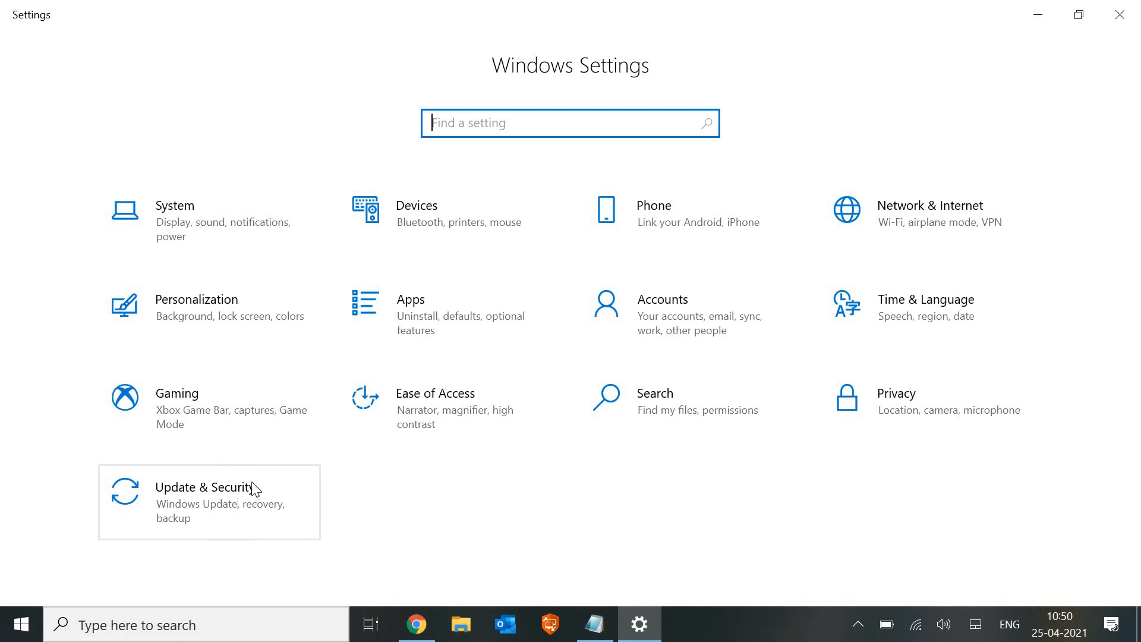
pyautogui.moveTo(208, 510)
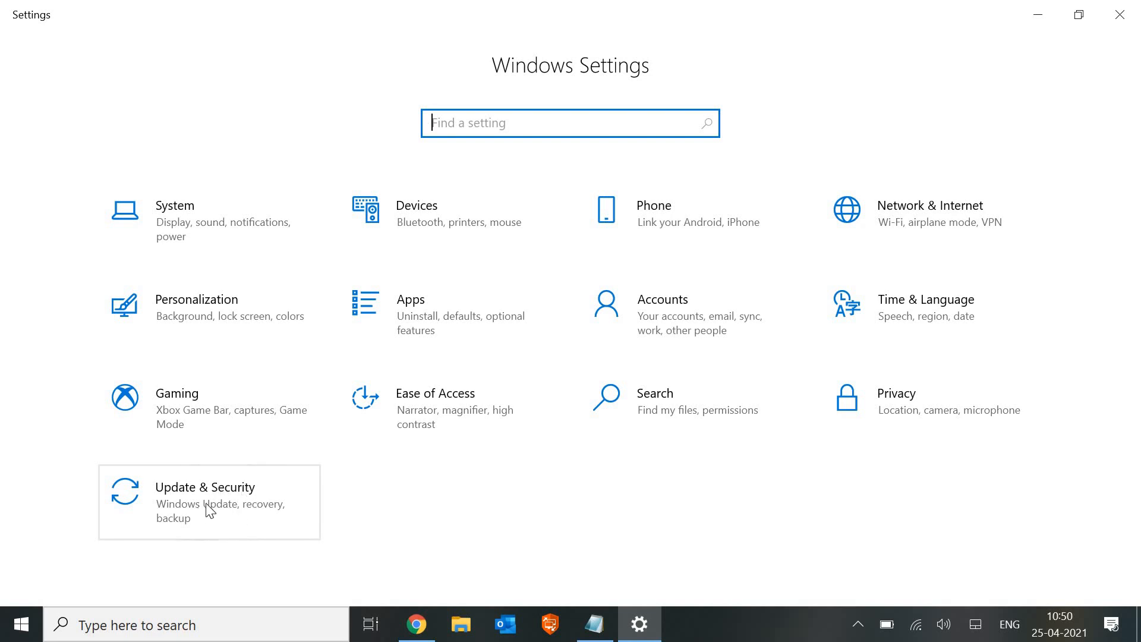
pyautogui.click(204, 486)
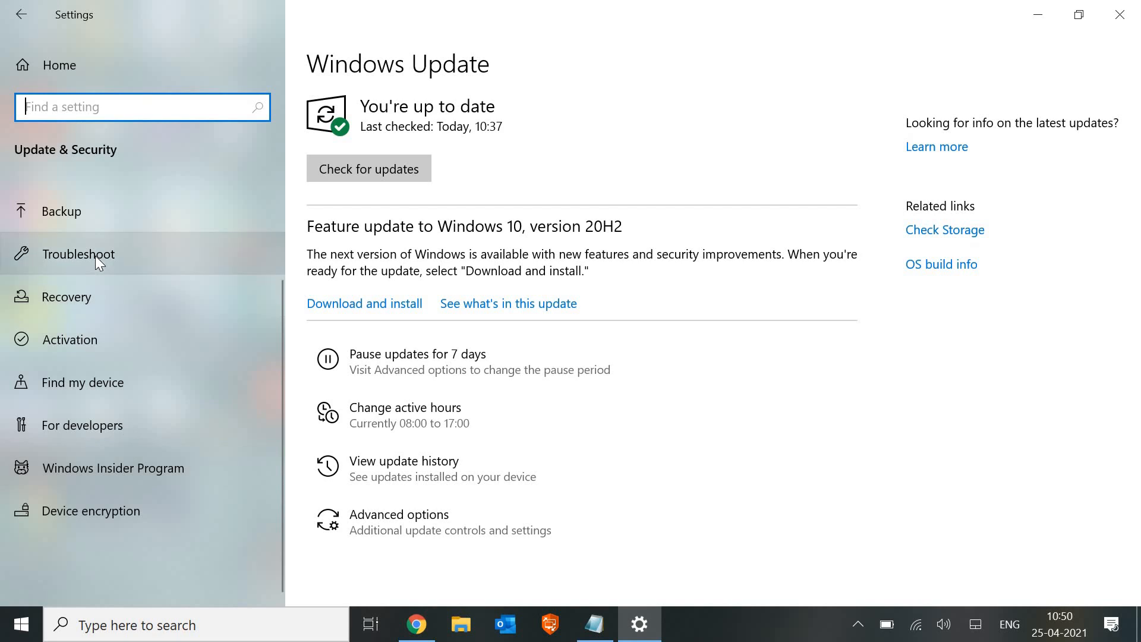
pyautogui.click(84, 254)
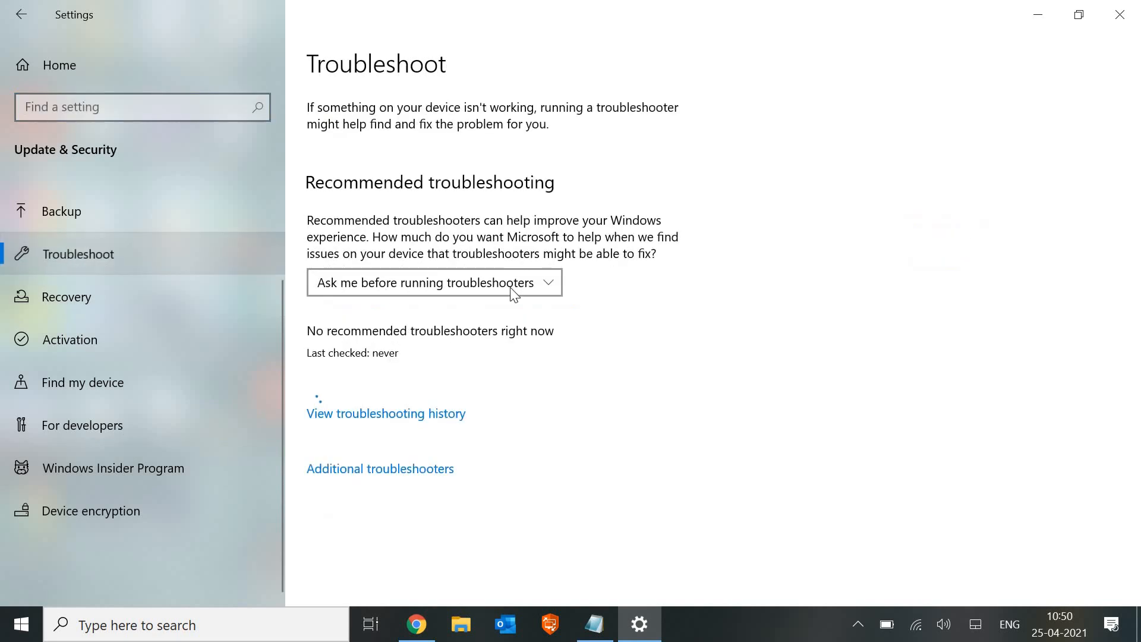
pyautogui.moveTo(389, 480)
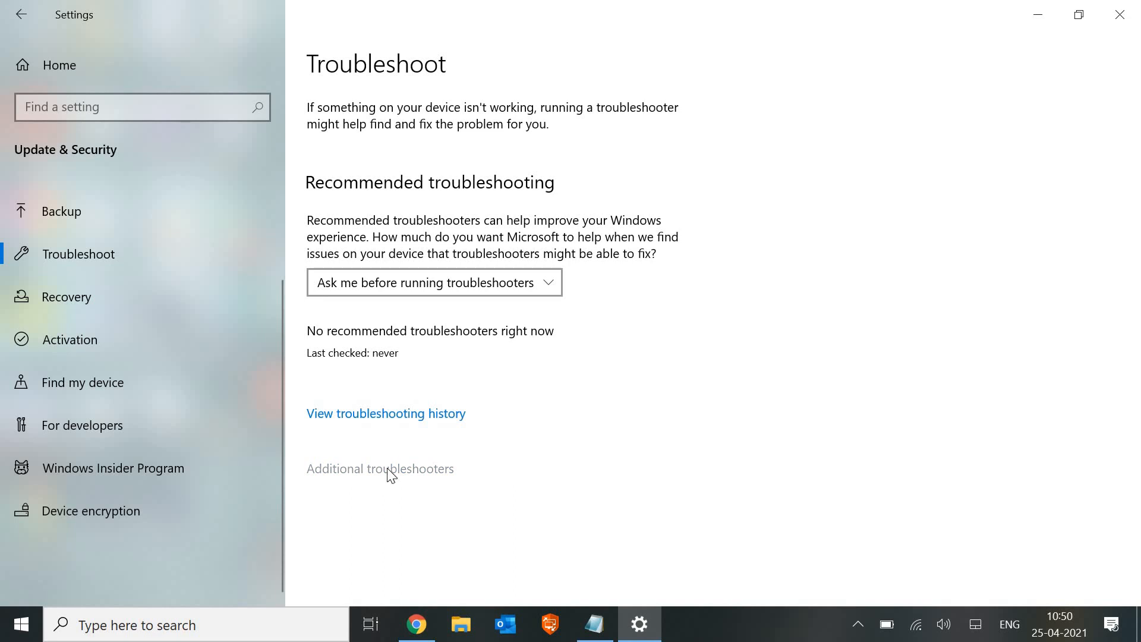
# - Show Additional troubleshooters and expand the Windows Store Apps entry to reveal Run the troubleshooter
pyautogui.click(379, 468)
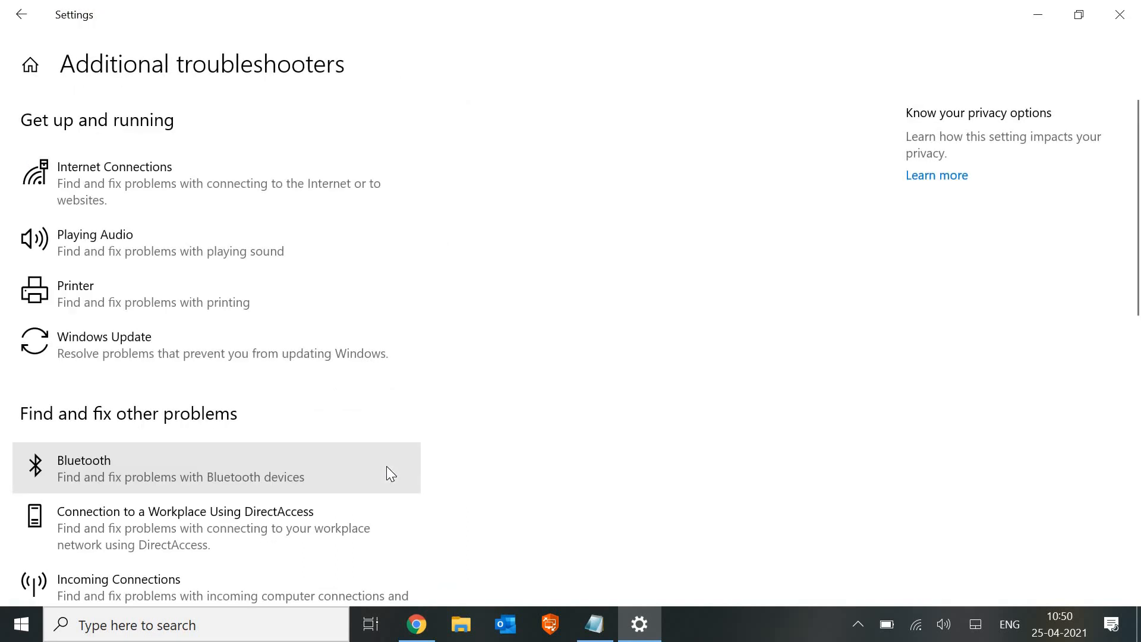
pyautogui.scroll(-3)
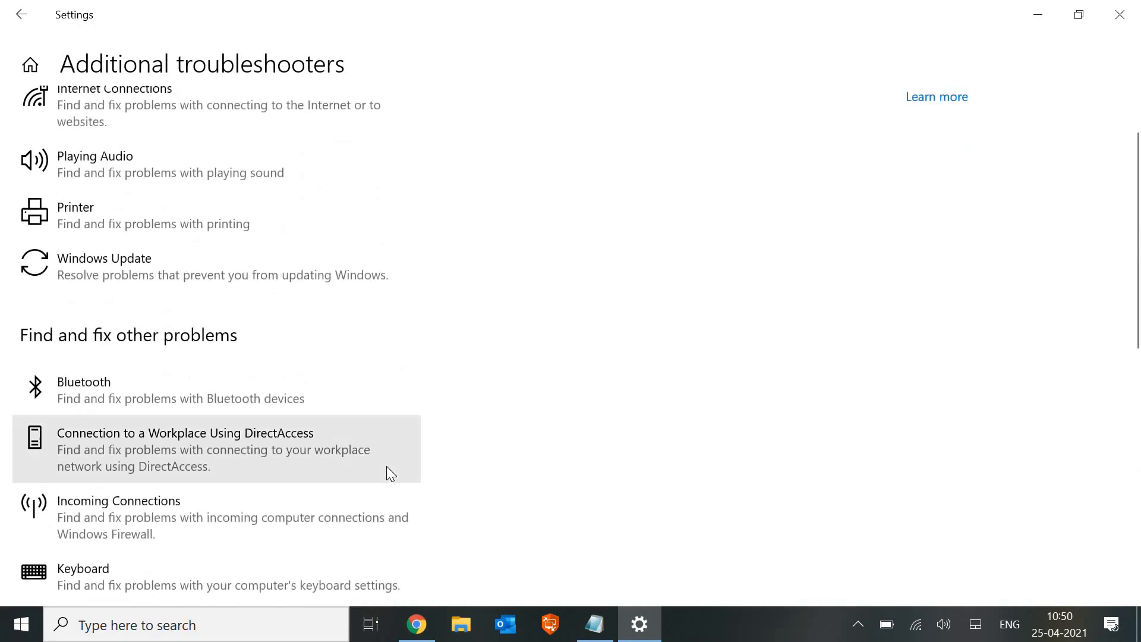
pyautogui.moveTo(397, 466)
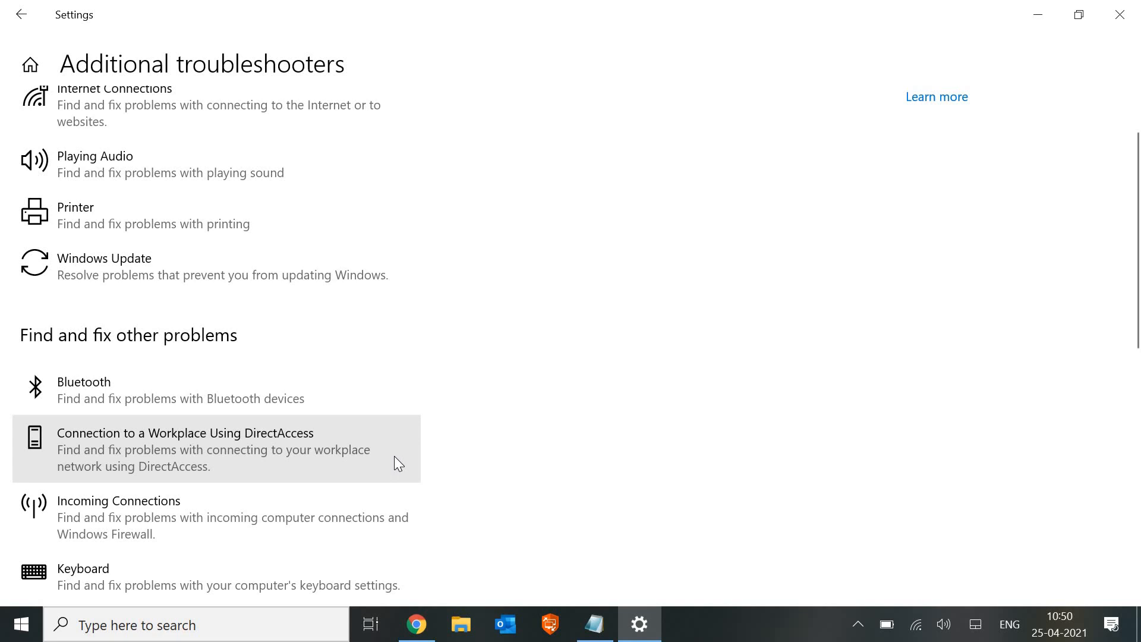
pyautogui.scroll(-3)
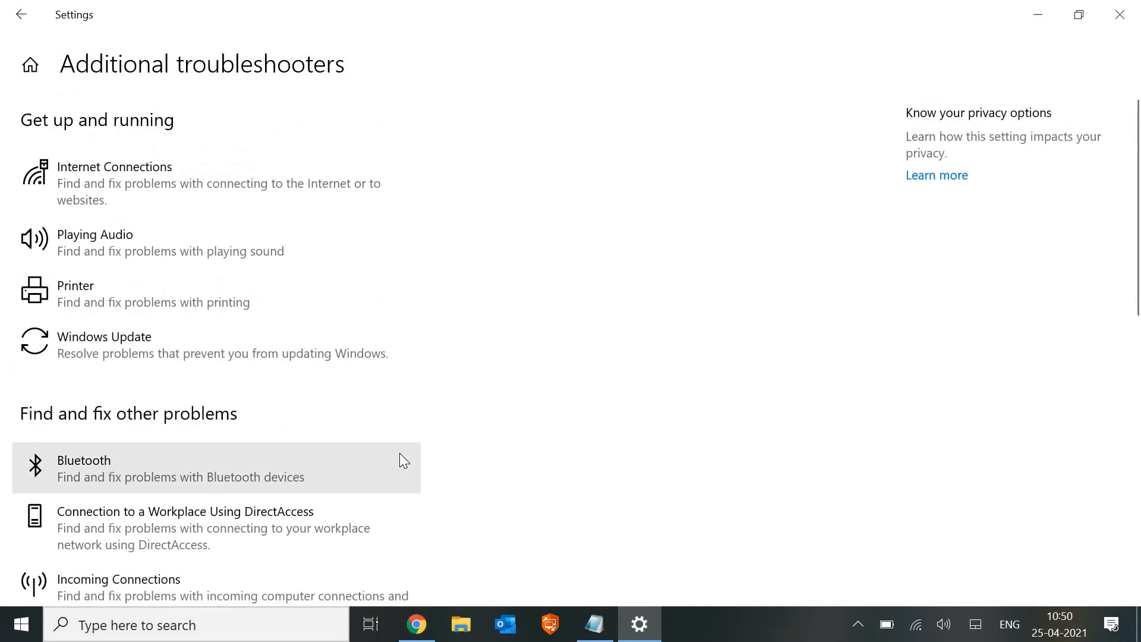
pyautogui.scroll(-3)
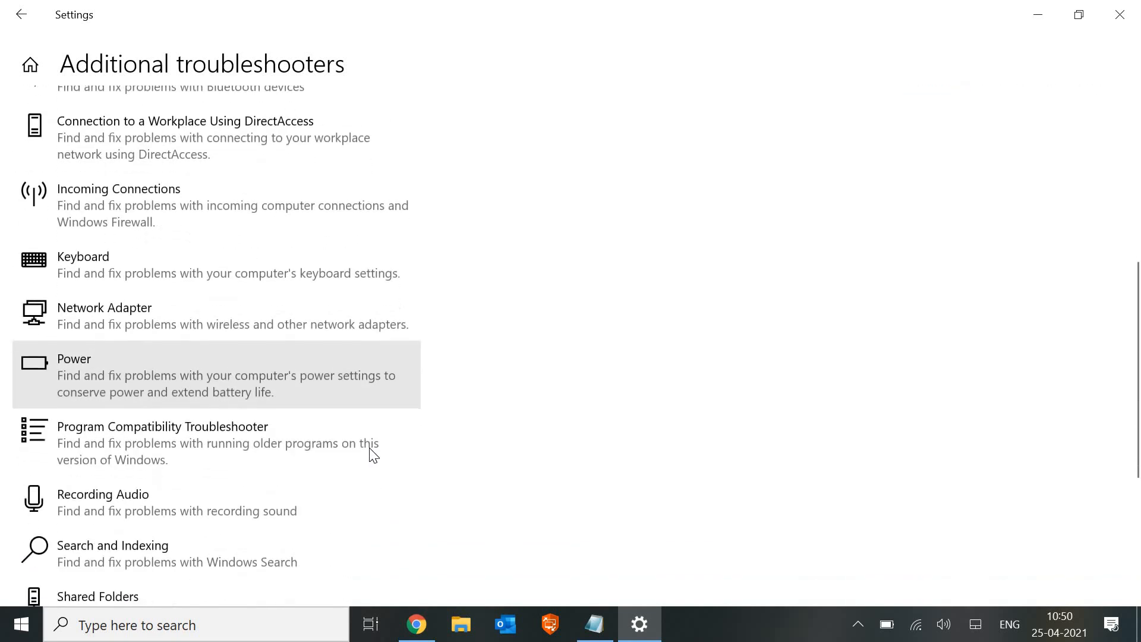
pyautogui.scroll(-3)
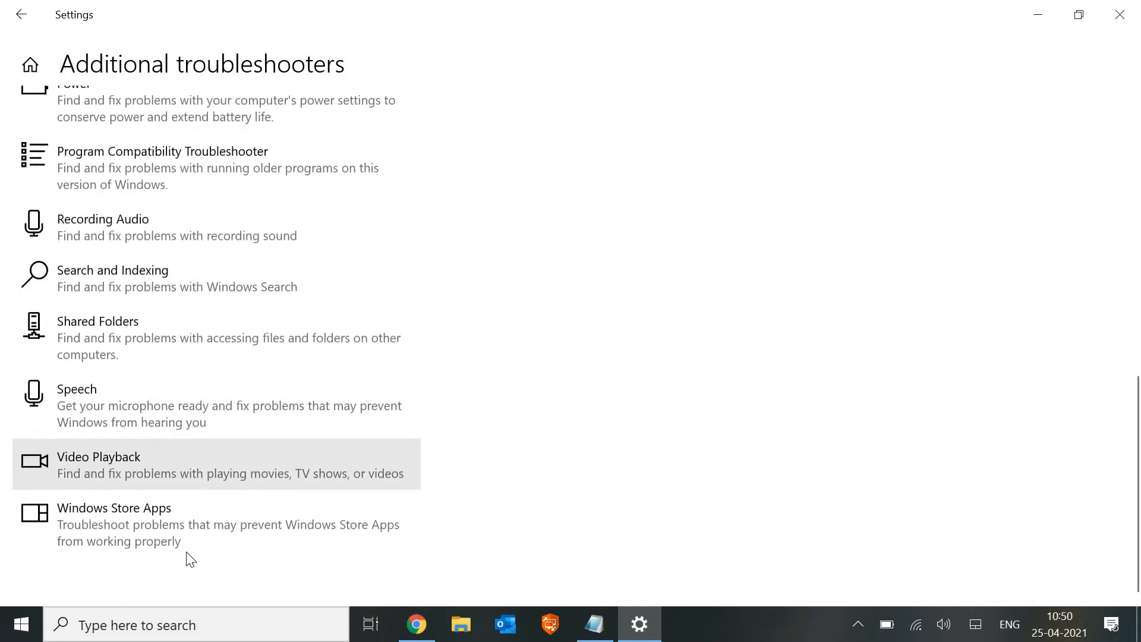
pyautogui.moveTo(211, 541)
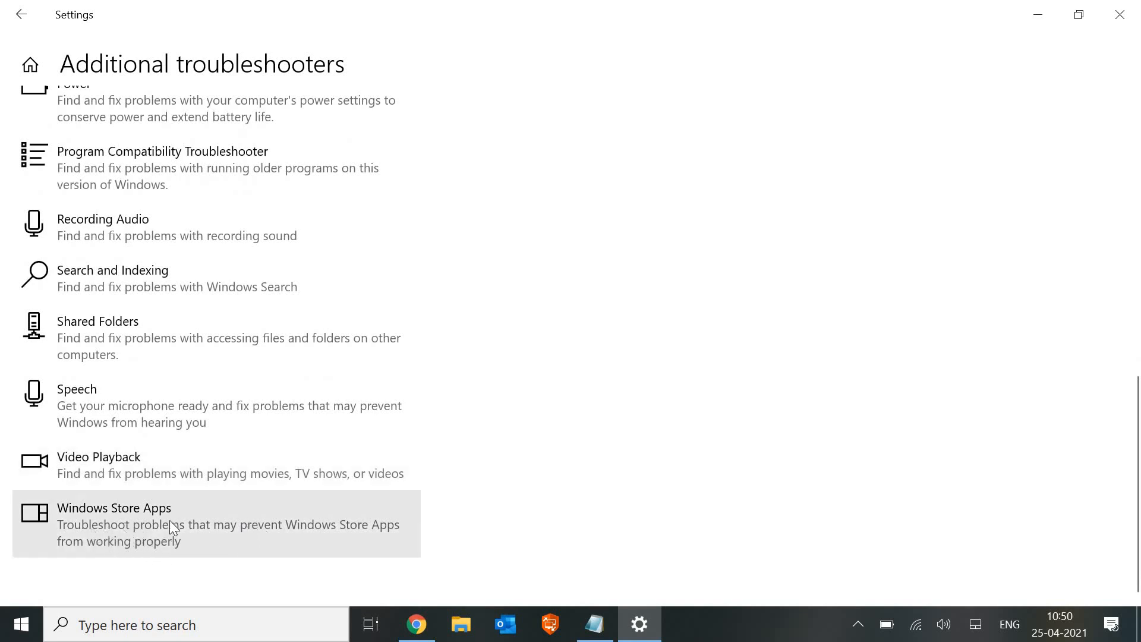
pyautogui.click(114, 507)
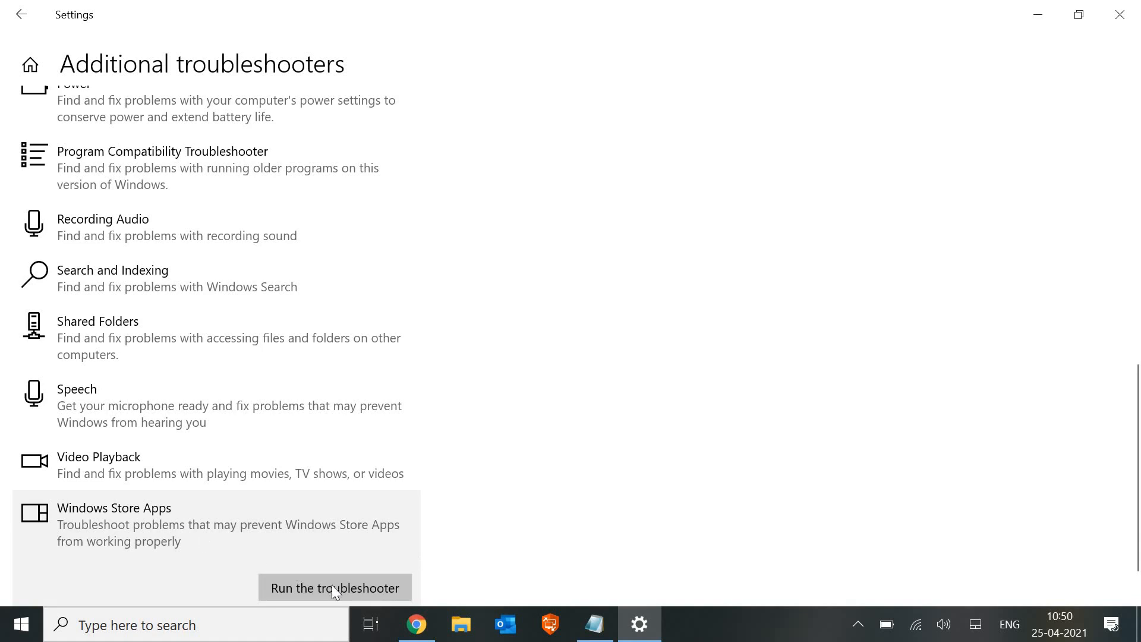
# - Run the Windows Store Apps troubleshooter, skip UAC and the account/reset suggestions, then cancel without restarting
pyautogui.click(334, 587)
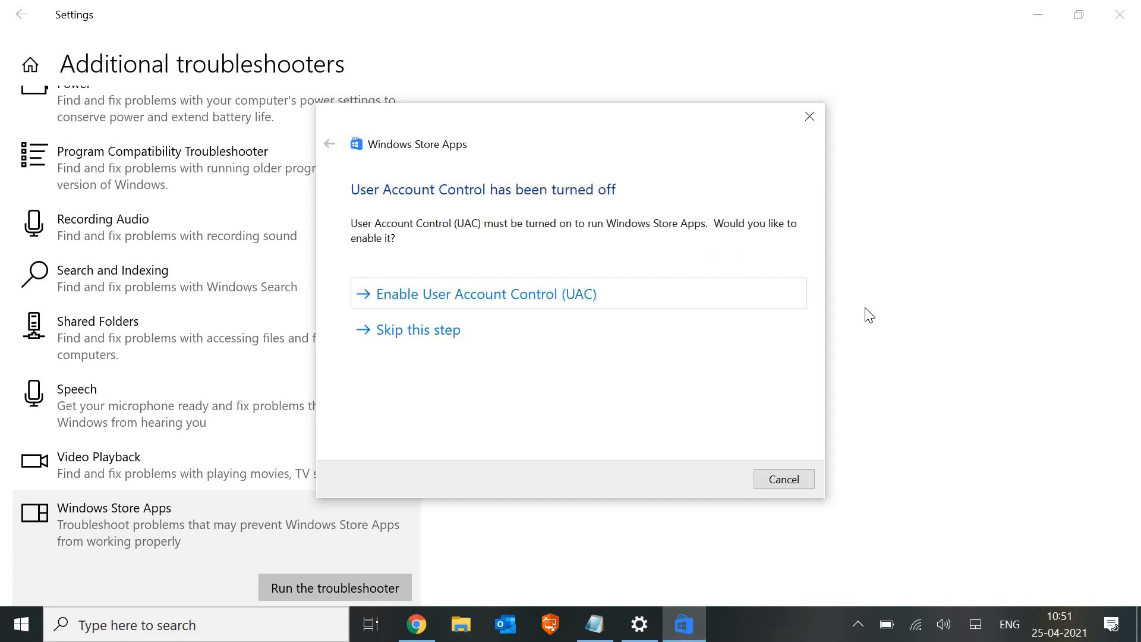
pyautogui.moveTo(704, 323)
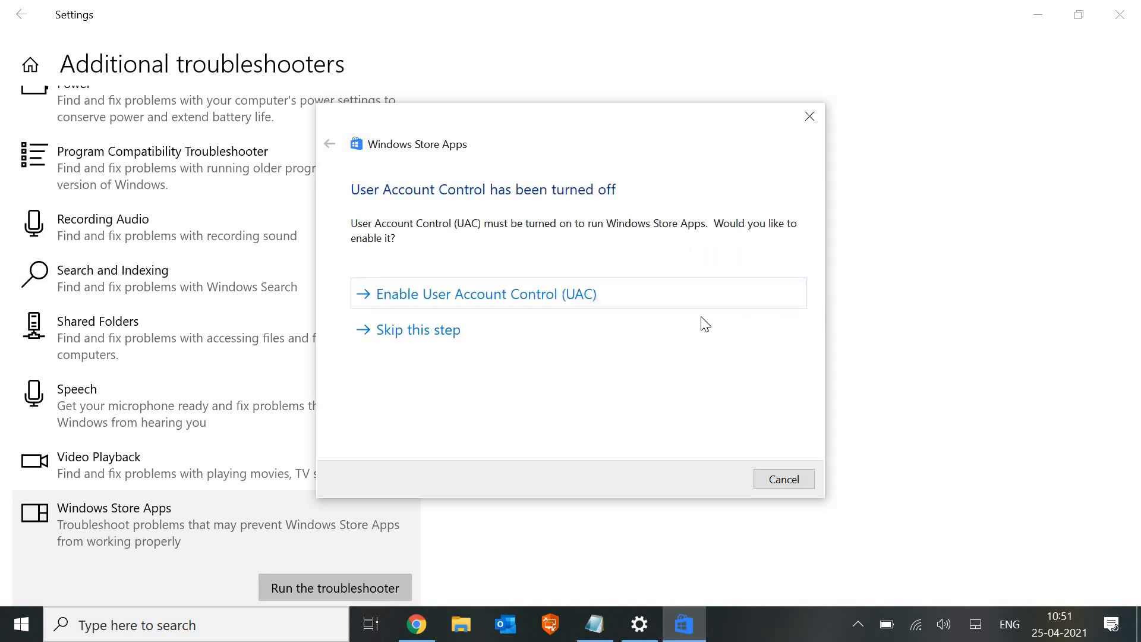
pyautogui.click(419, 330)
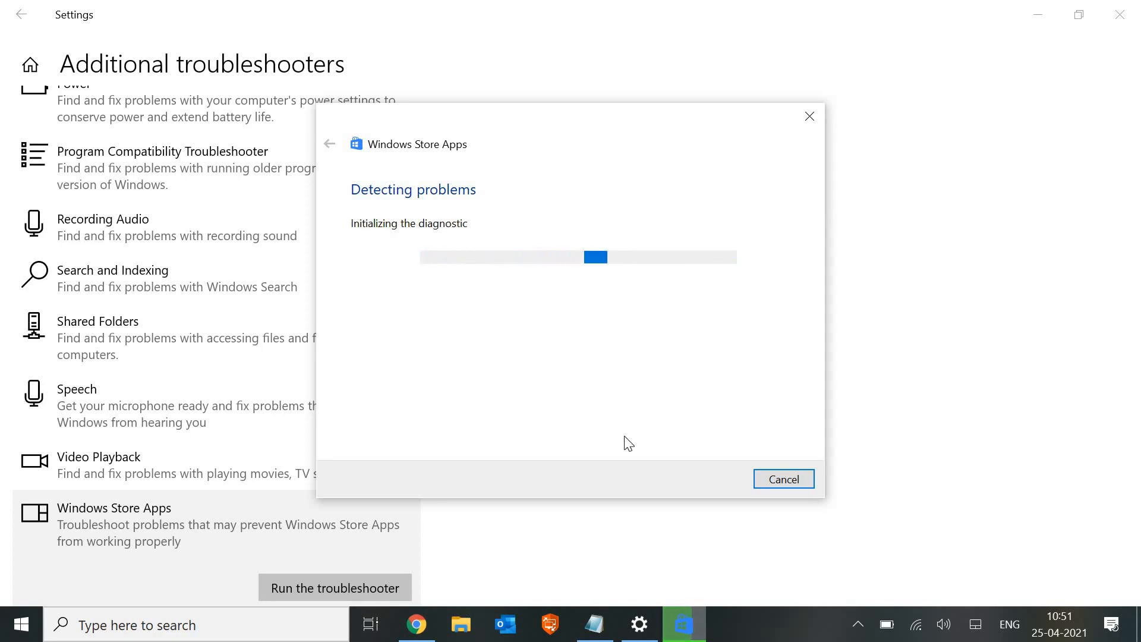
pyautogui.moveTo(601, 451)
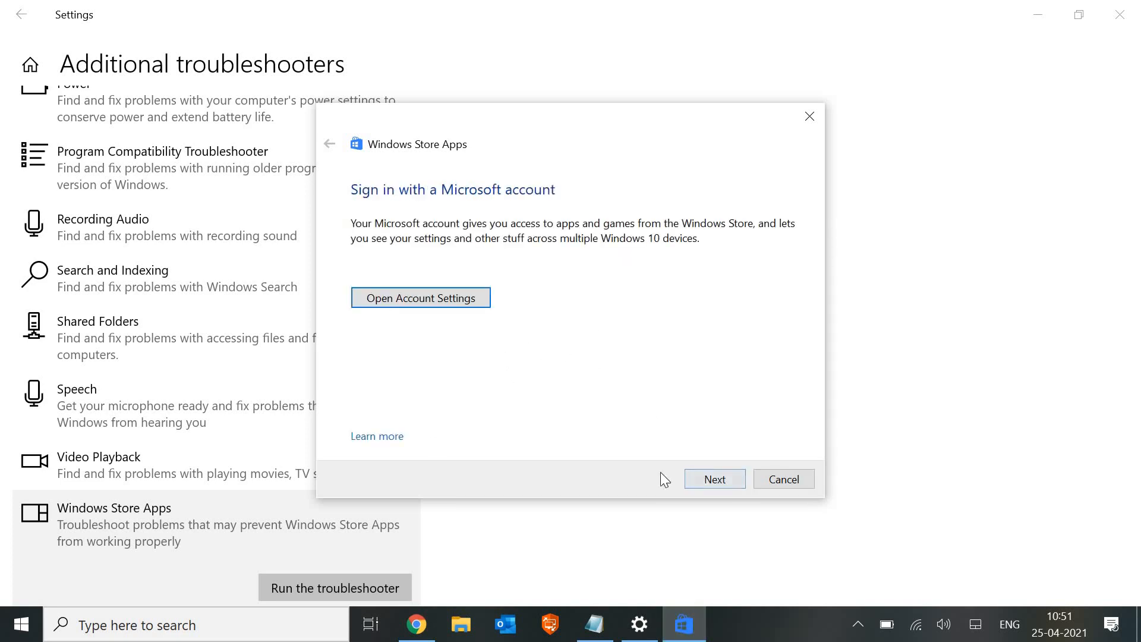
pyautogui.click(714, 478)
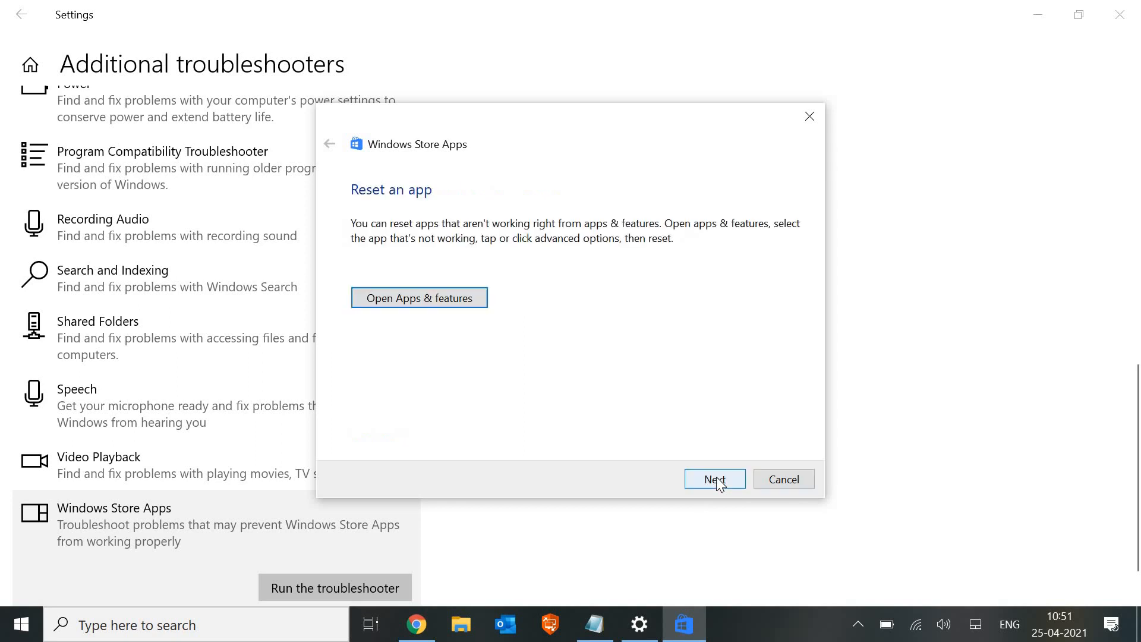
pyautogui.click(713, 479)
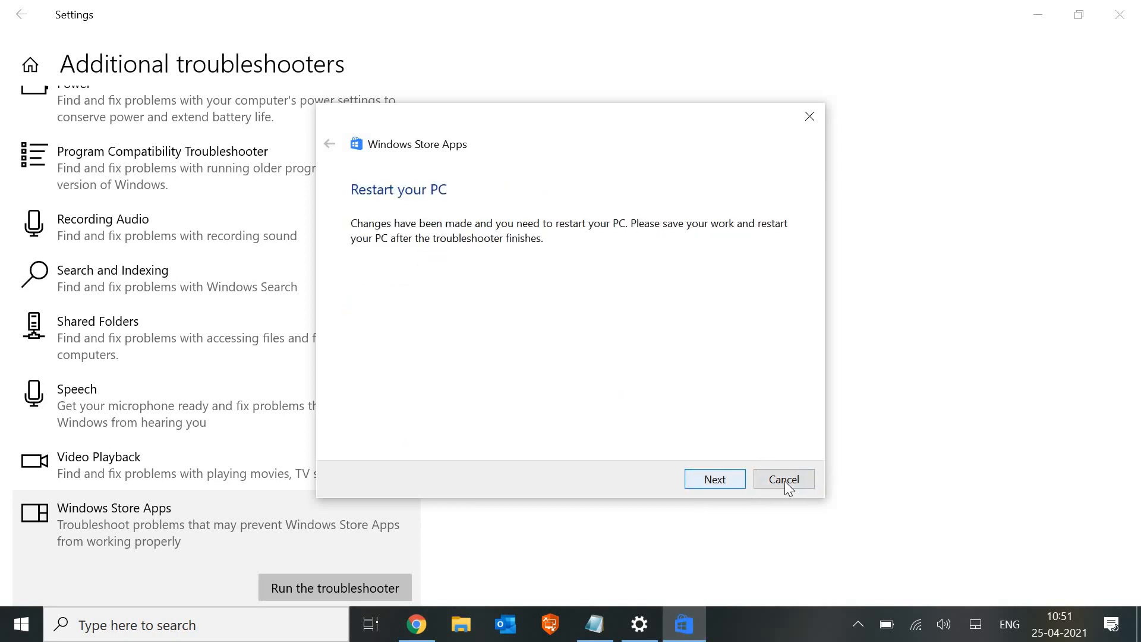
pyautogui.click(783, 479)
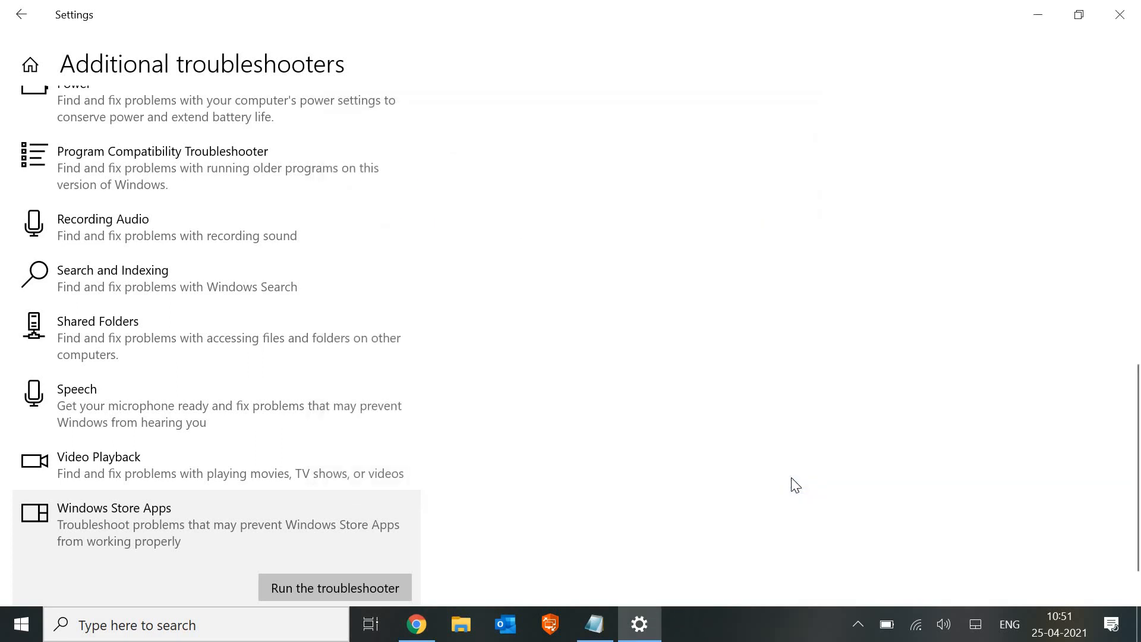
pyautogui.moveTo(842, 427)
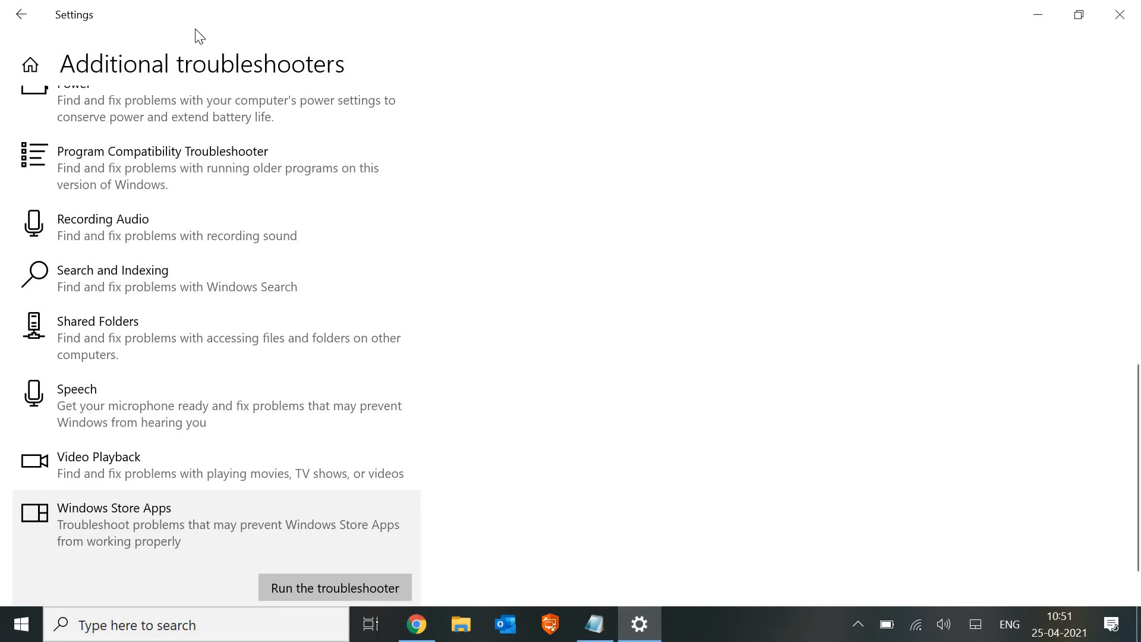
# - Back out to the Settings home and go into Apps & features
pyautogui.click(21, 14)
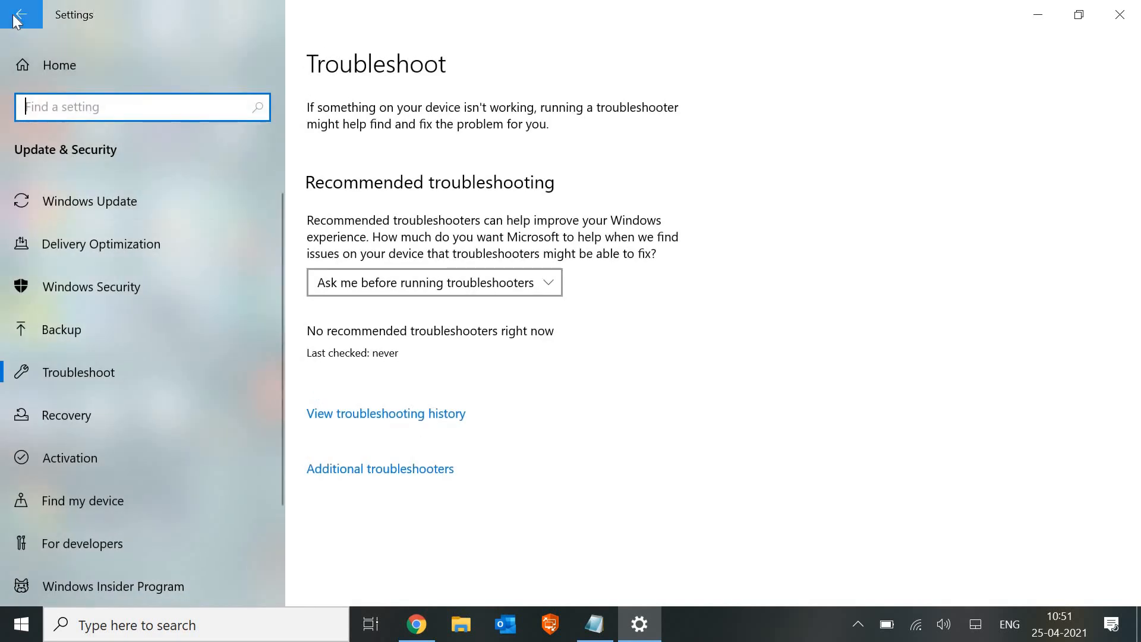
pyautogui.click(21, 14)
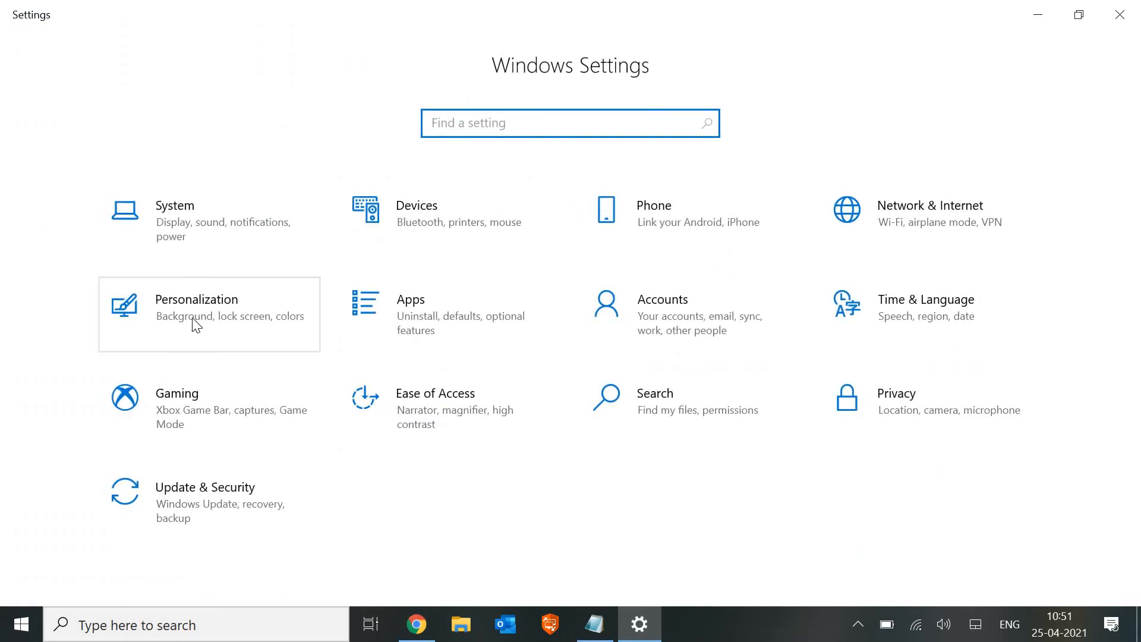
pyautogui.moveTo(551, 199)
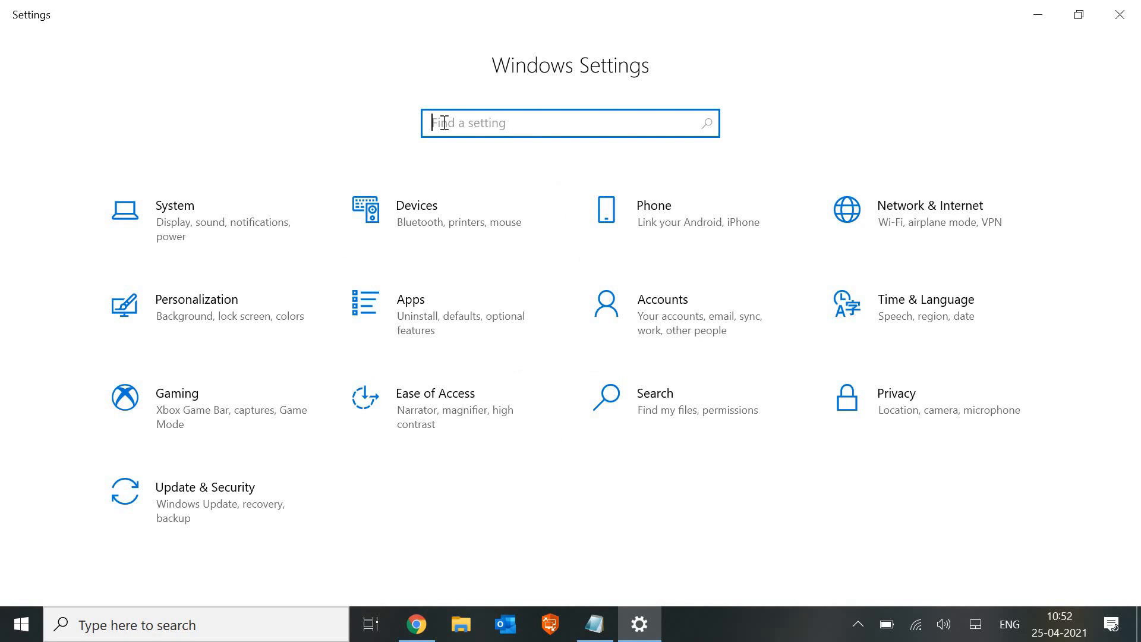
pyautogui.moveTo(533, 278)
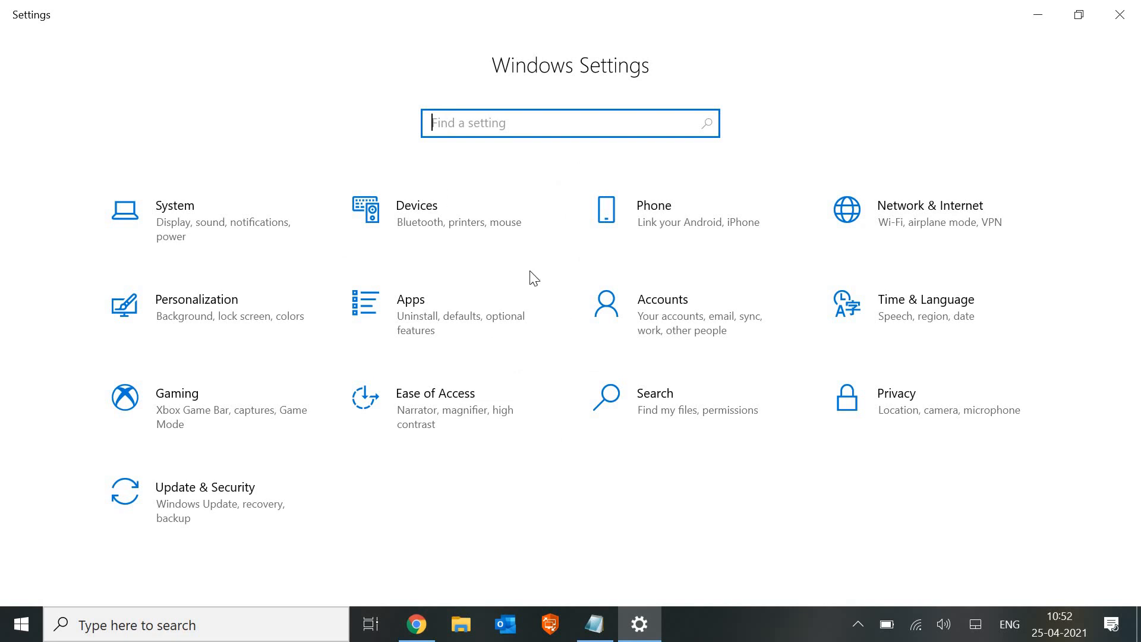
pyautogui.click(409, 299)
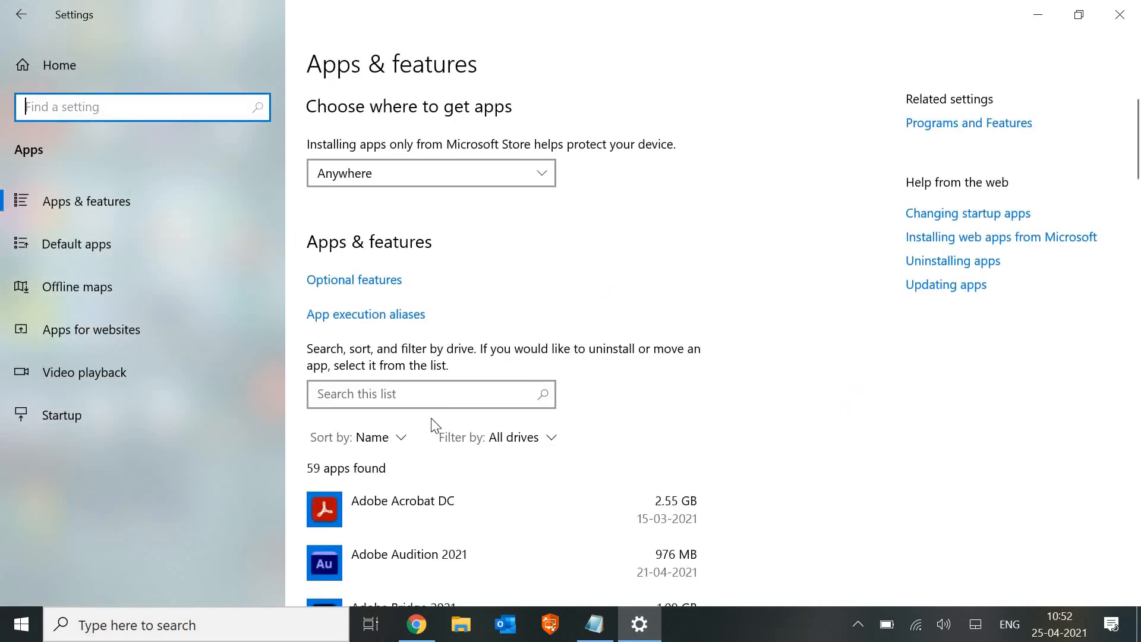
# - Locate Microsoft Store in the installed-apps list and expand it to show Advanced options
pyautogui.scroll(-3)
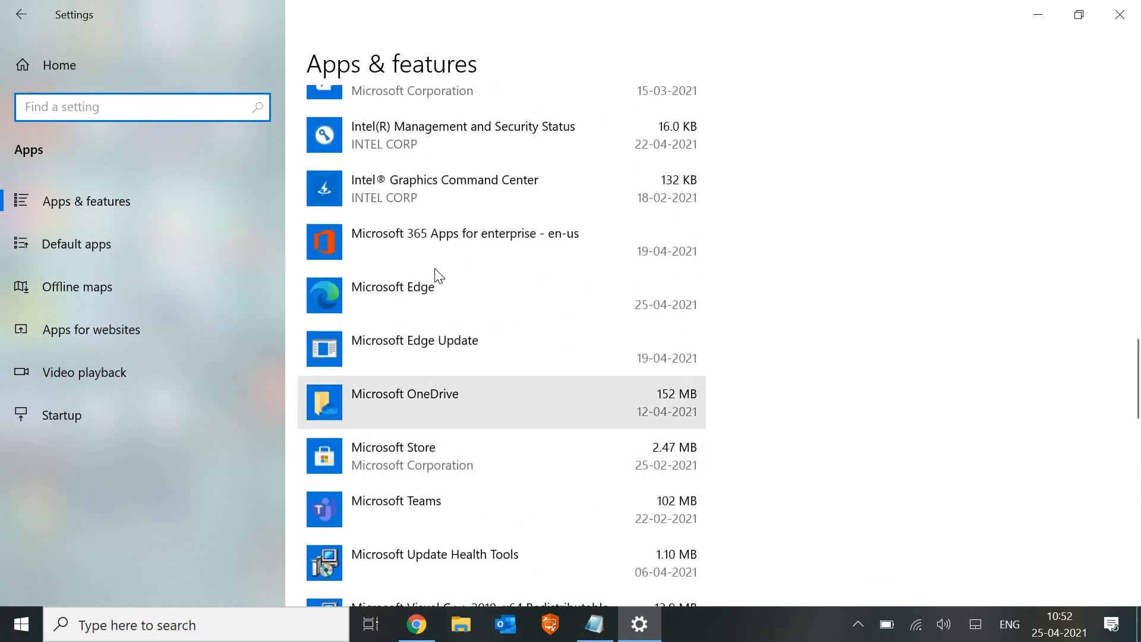
pyautogui.moveTo(418, 458)
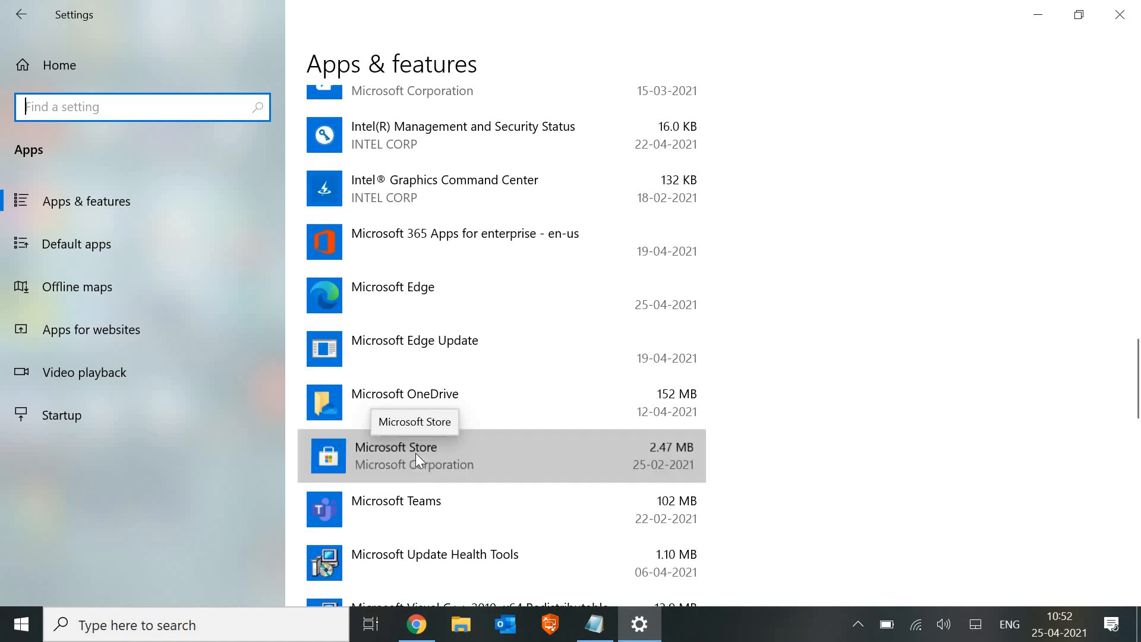
pyautogui.click(395, 455)
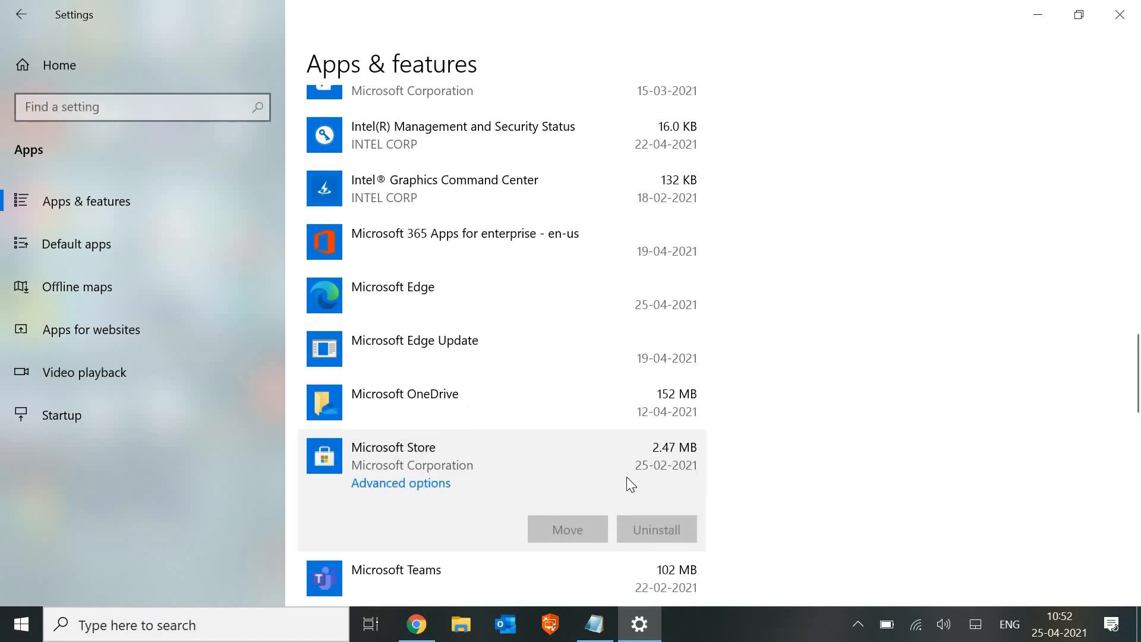
pyautogui.scroll(-3)
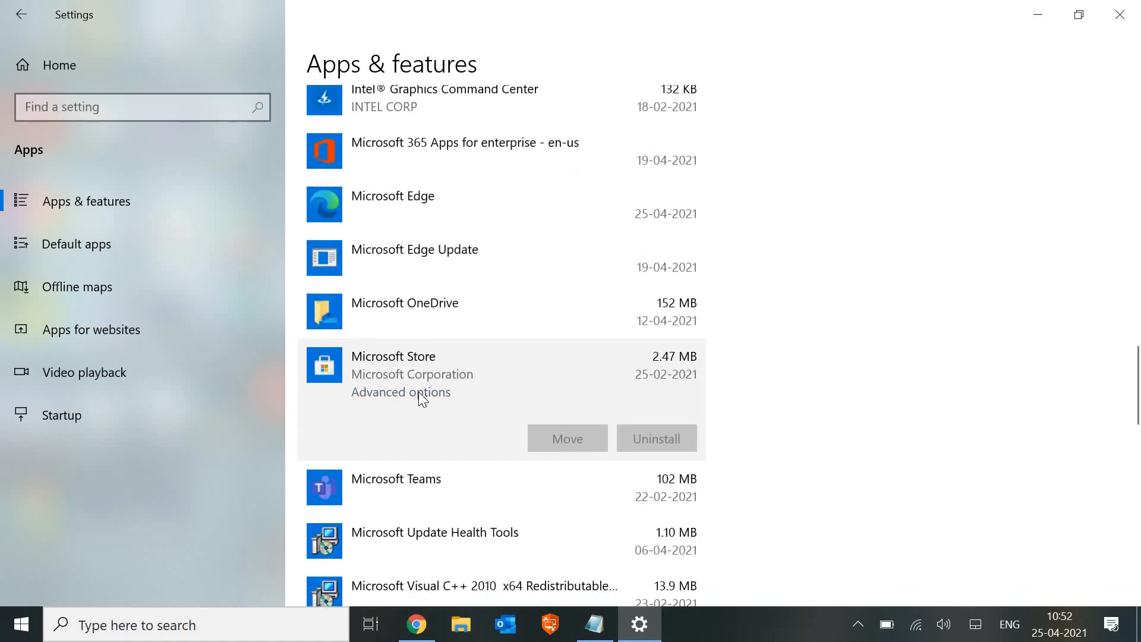
# - In Microsoft Store's Advanced options, reset the app and confirm deleting its data until the checkmark shows
pyautogui.click(400, 392)
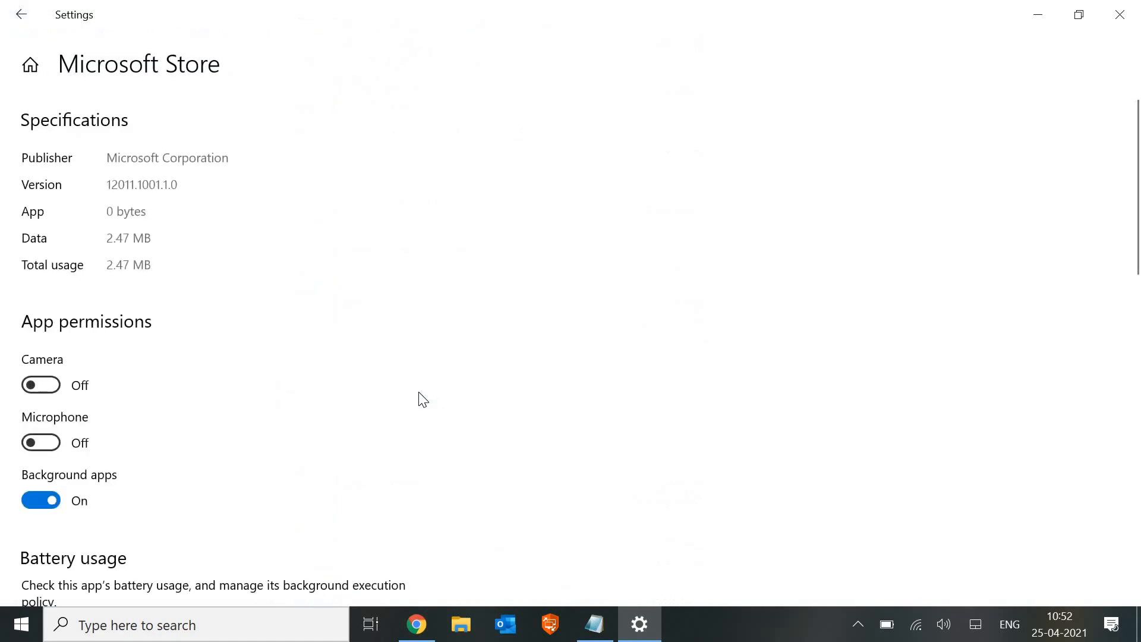
pyautogui.scroll(-3)
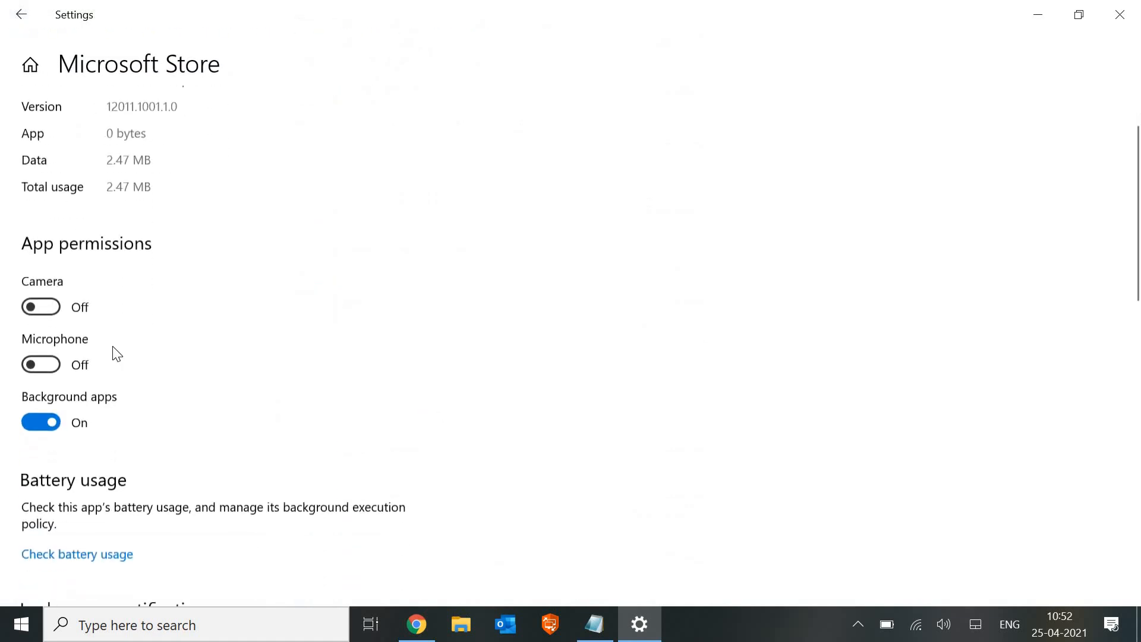
pyautogui.scroll(-3)
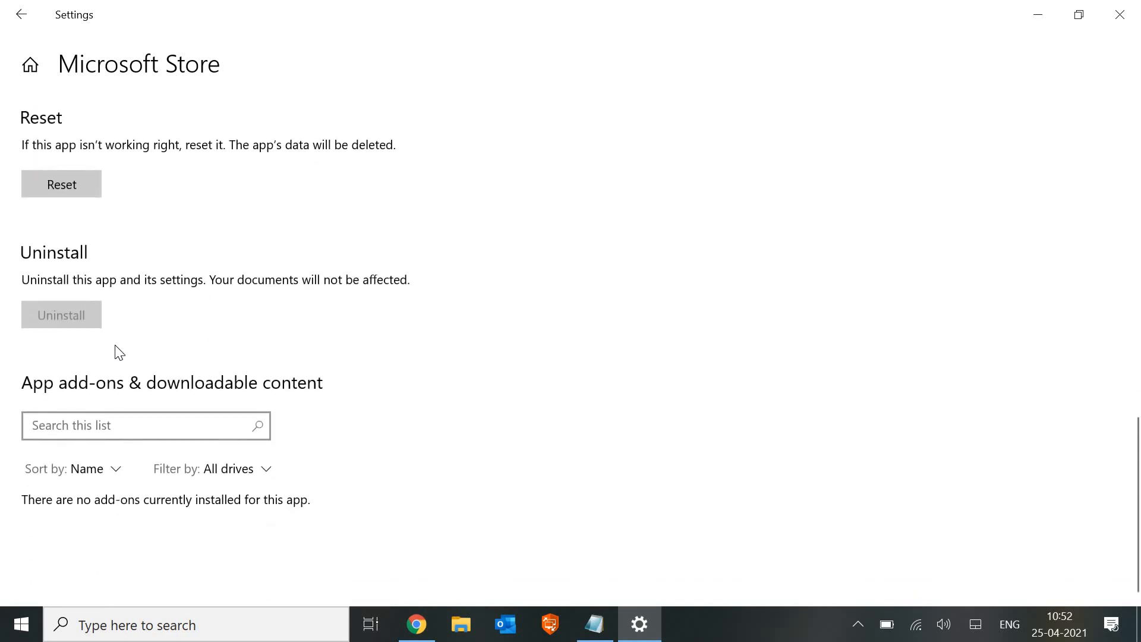
pyautogui.moveTo(61, 184)
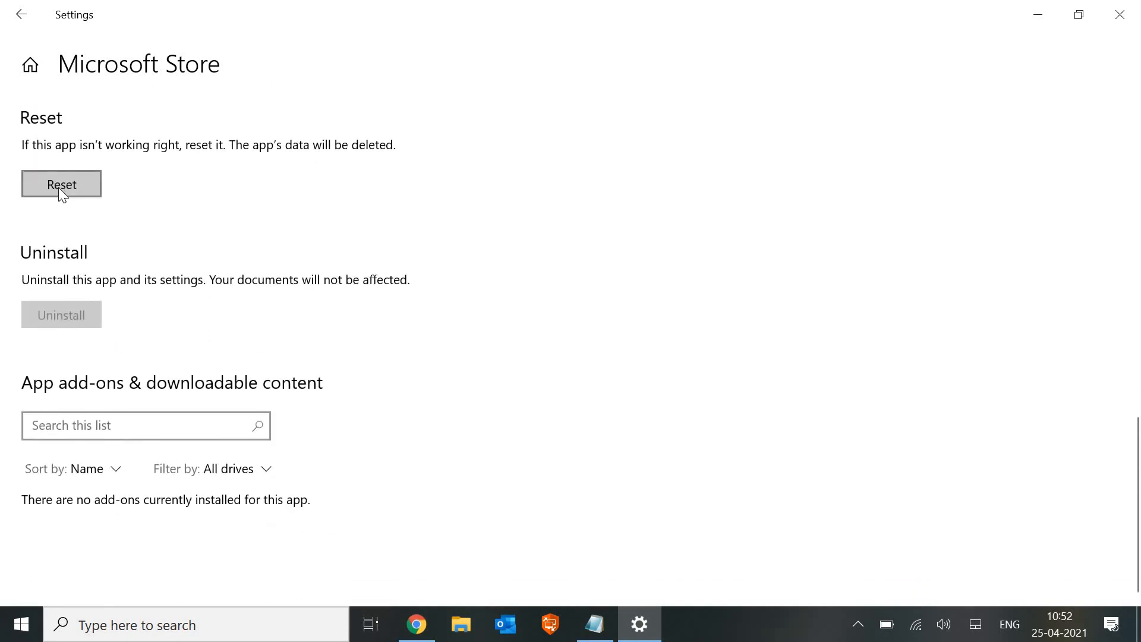
pyautogui.click(61, 184)
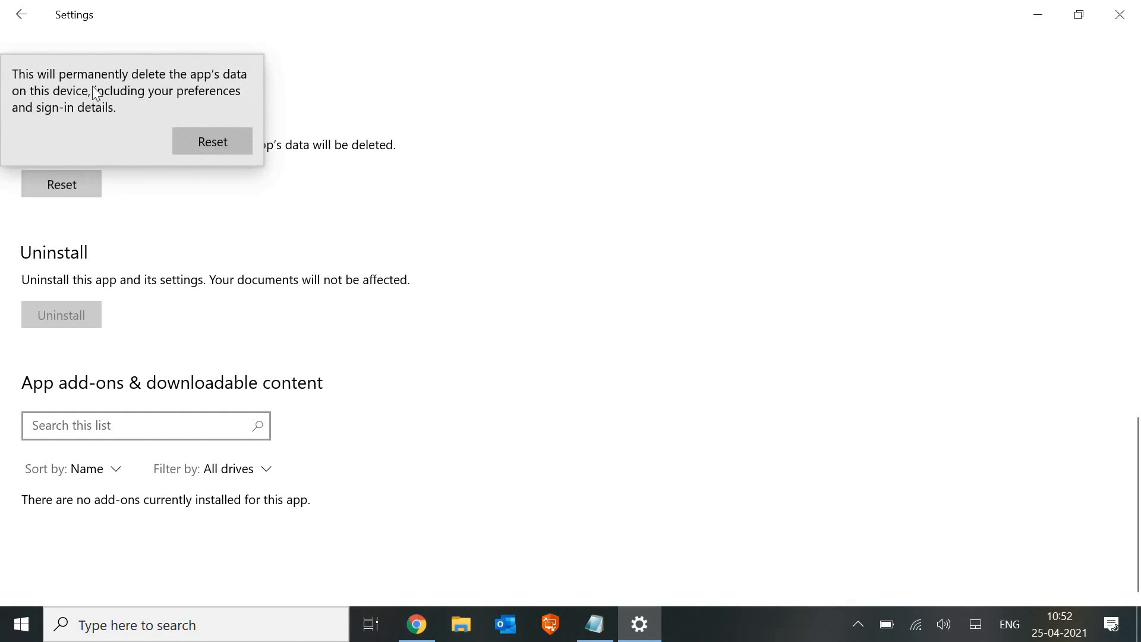
pyautogui.moveTo(215, 94)
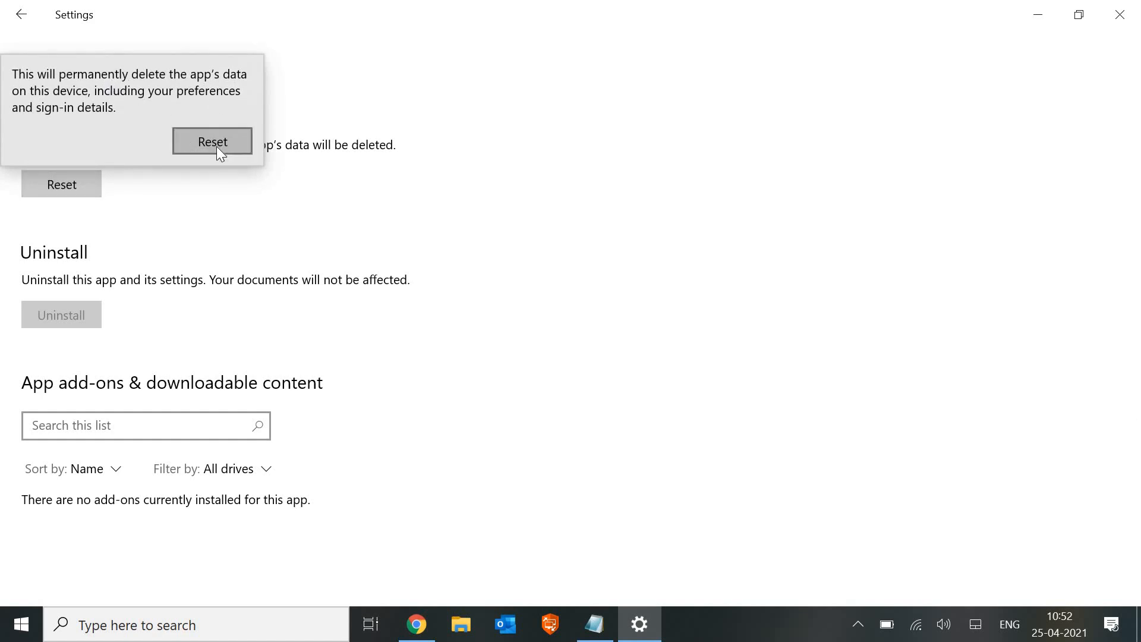
pyautogui.click(211, 141)
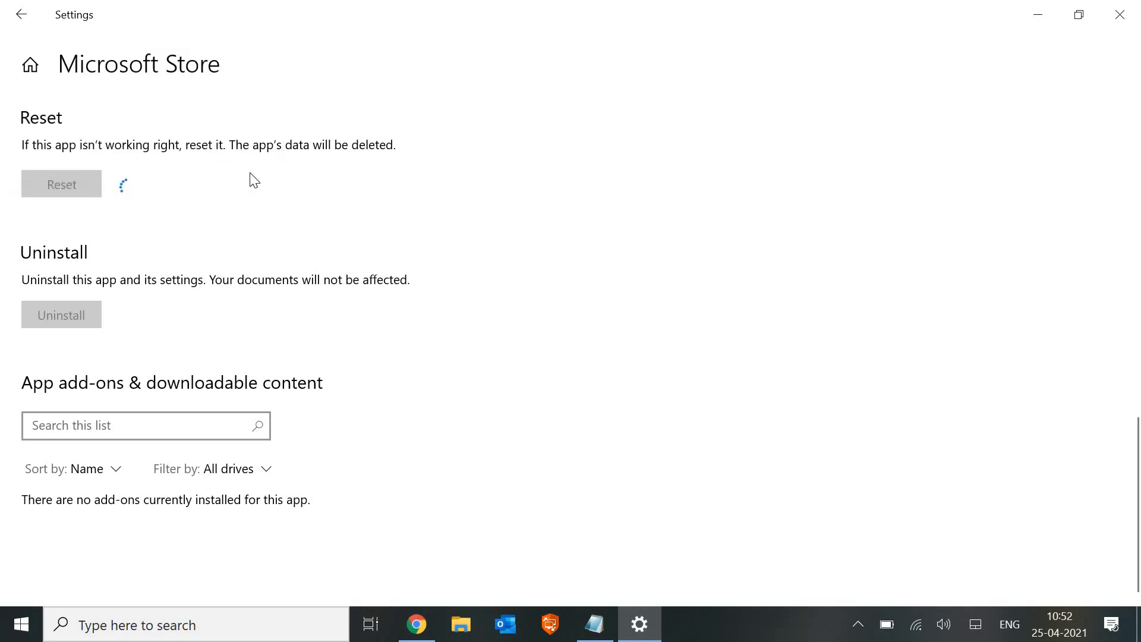
pyautogui.moveTo(418, 292)
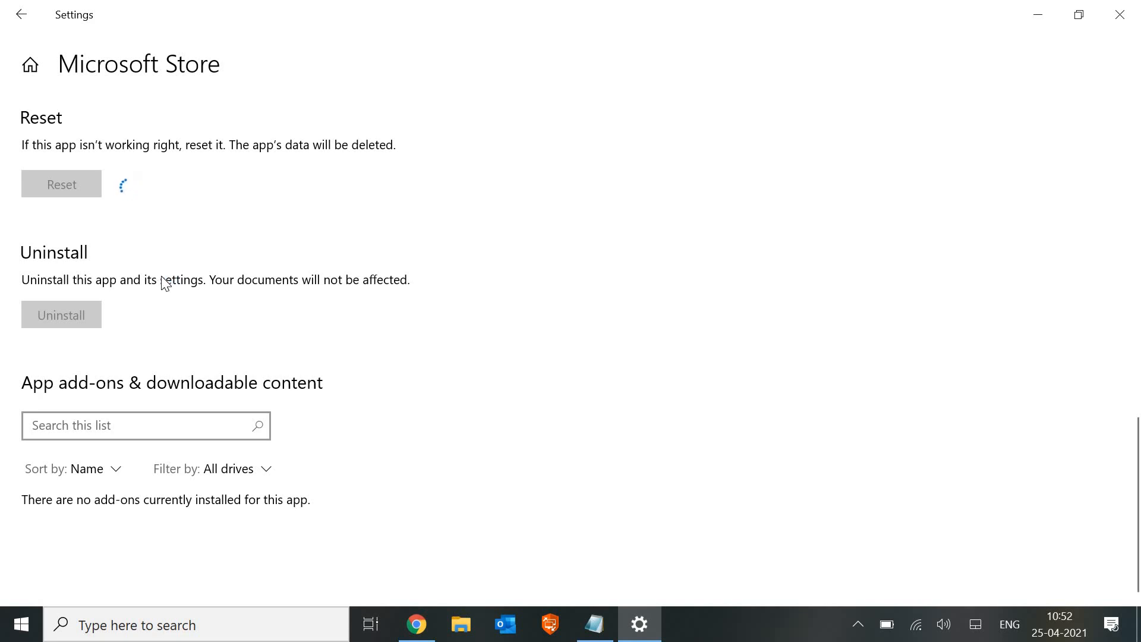
pyautogui.click(61, 184)
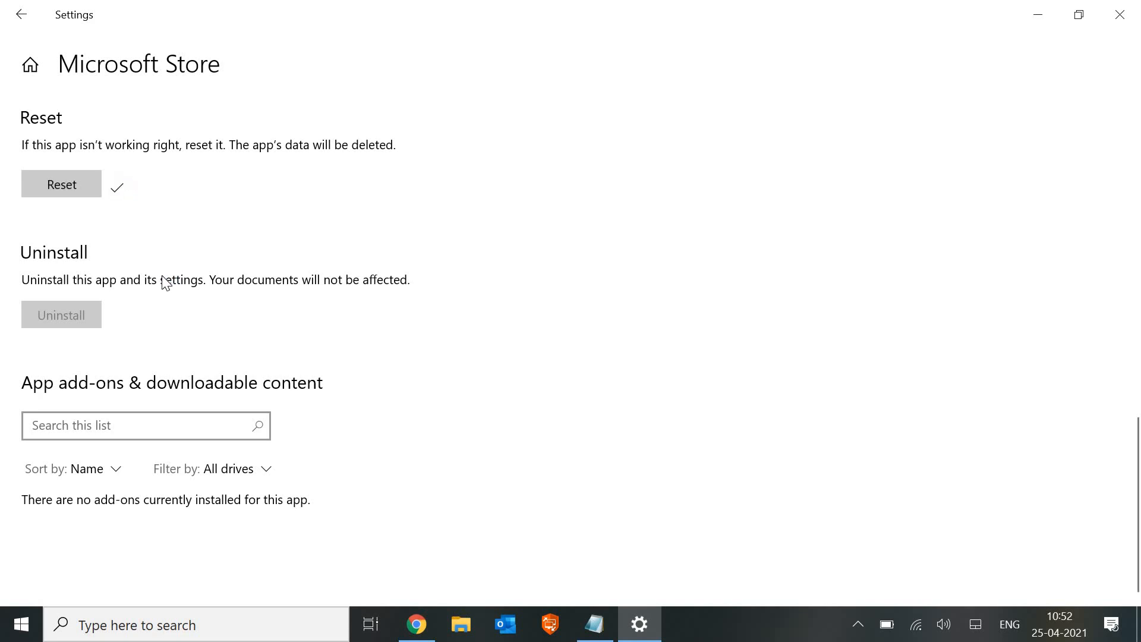
pyautogui.moveTo(26, 137)
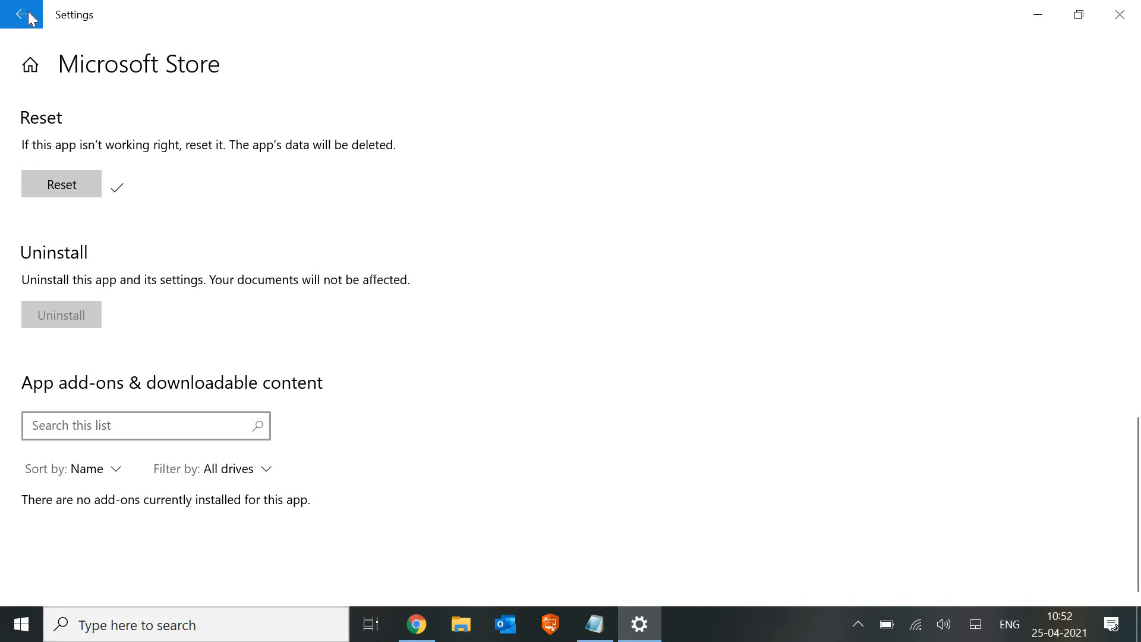
# - Return from the Store page to Apps & features and browse down the installed apps toward Slack
pyautogui.click(22, 14)
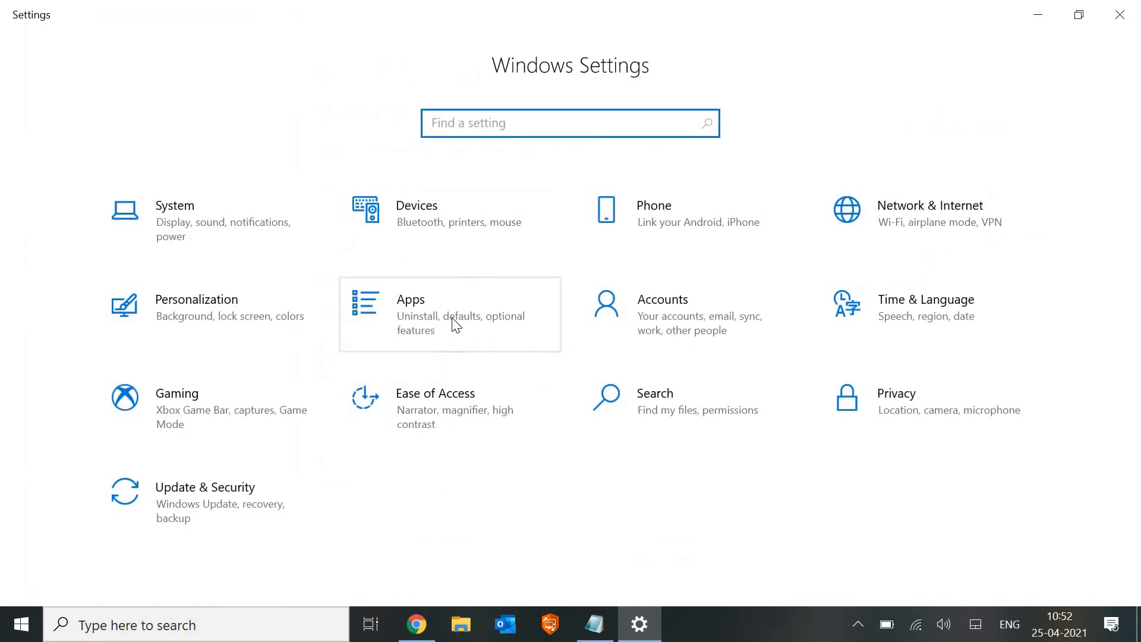
pyautogui.click(449, 313)
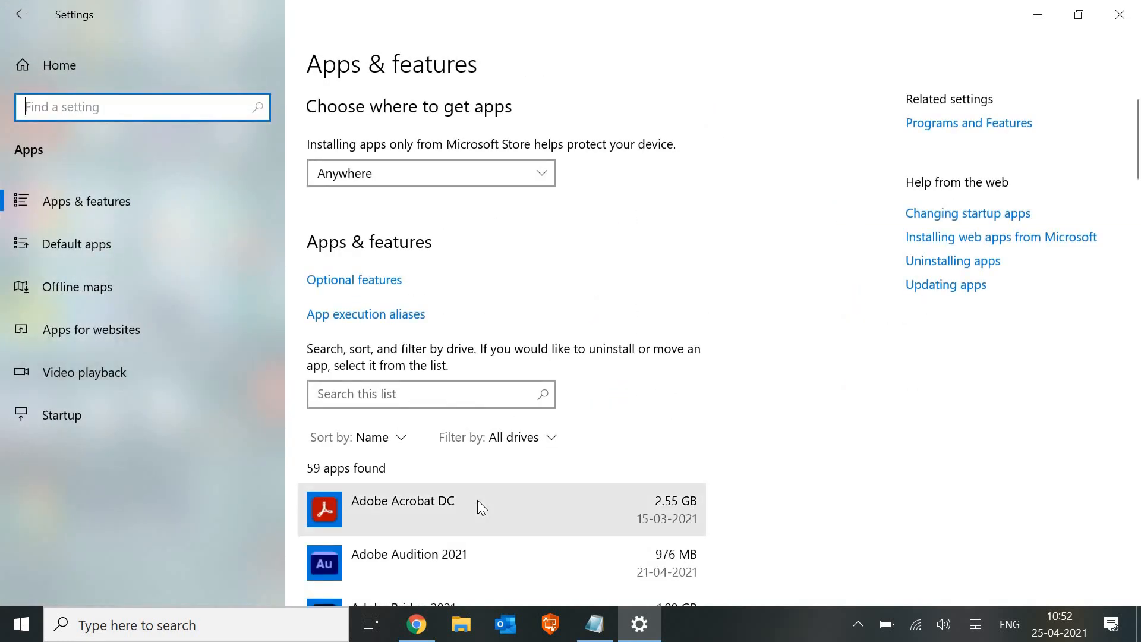
pyautogui.scroll(-3)
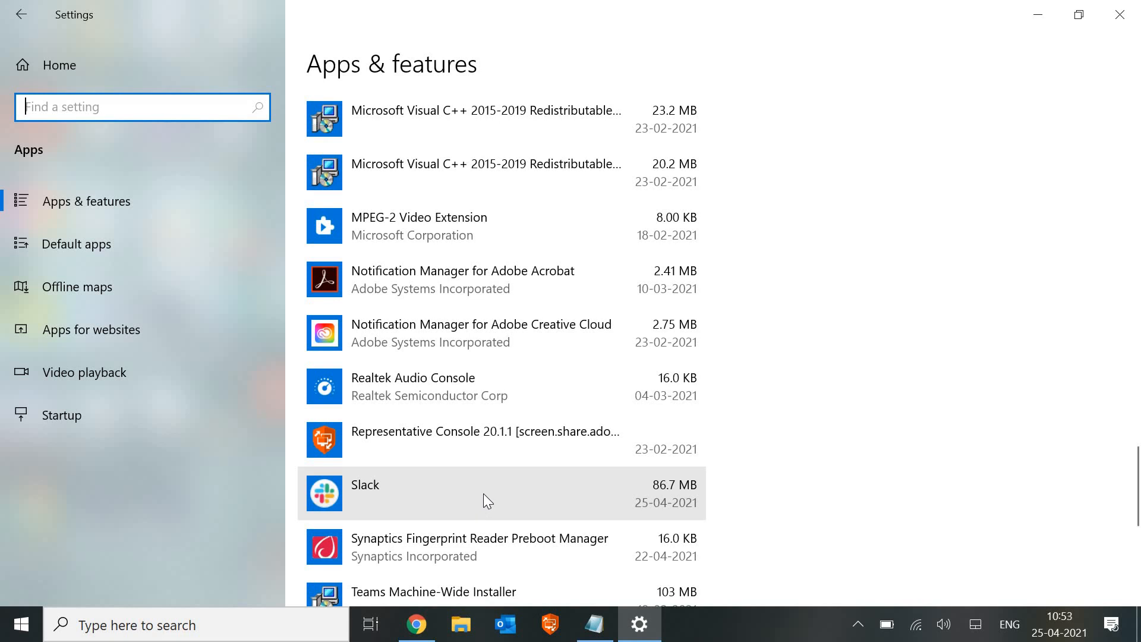
pyautogui.moveTo(518, 444)
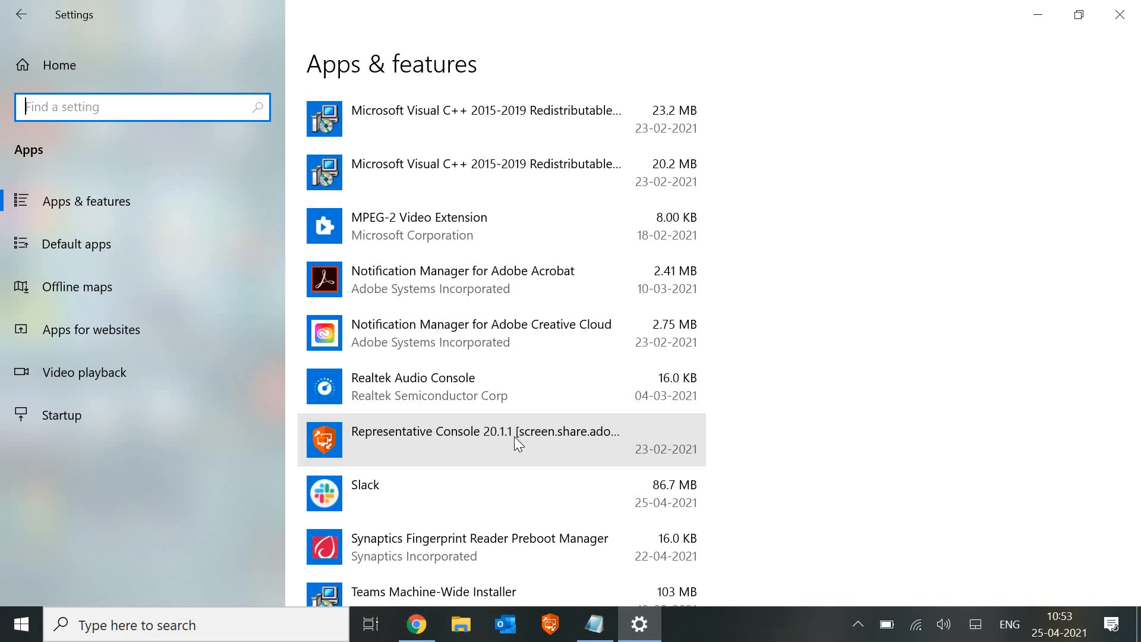
pyautogui.moveTo(785, 422)
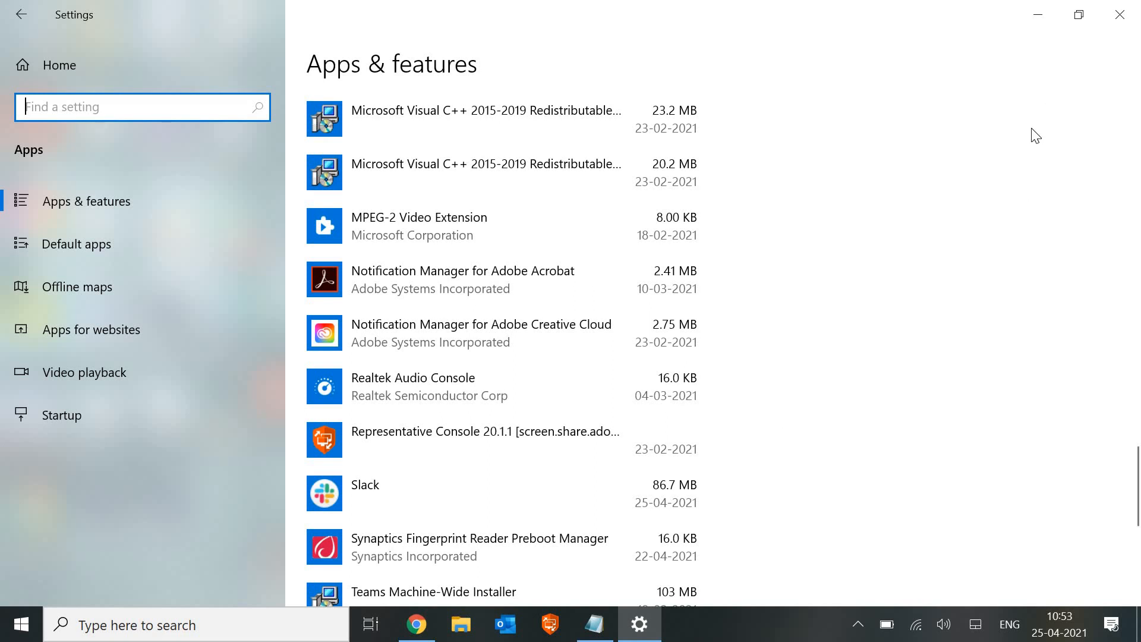
pyautogui.moveTo(596, 327)
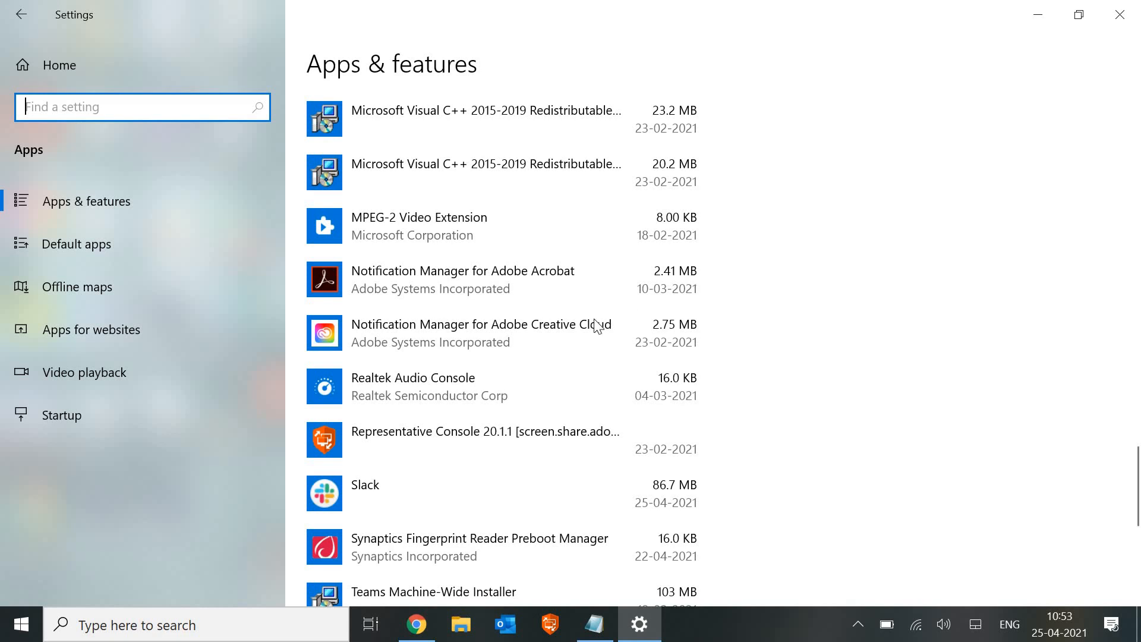
# - Launch Run from taskbar search and enter wsreset.exe as the command
pyautogui.write('run')
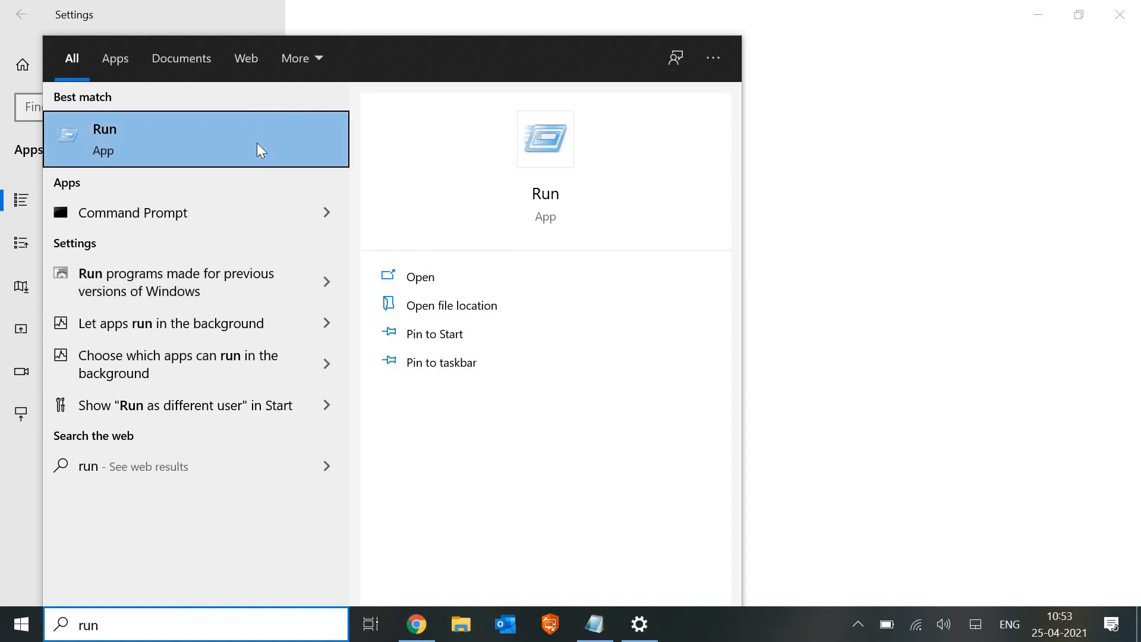
pyautogui.moveTo(235, 222)
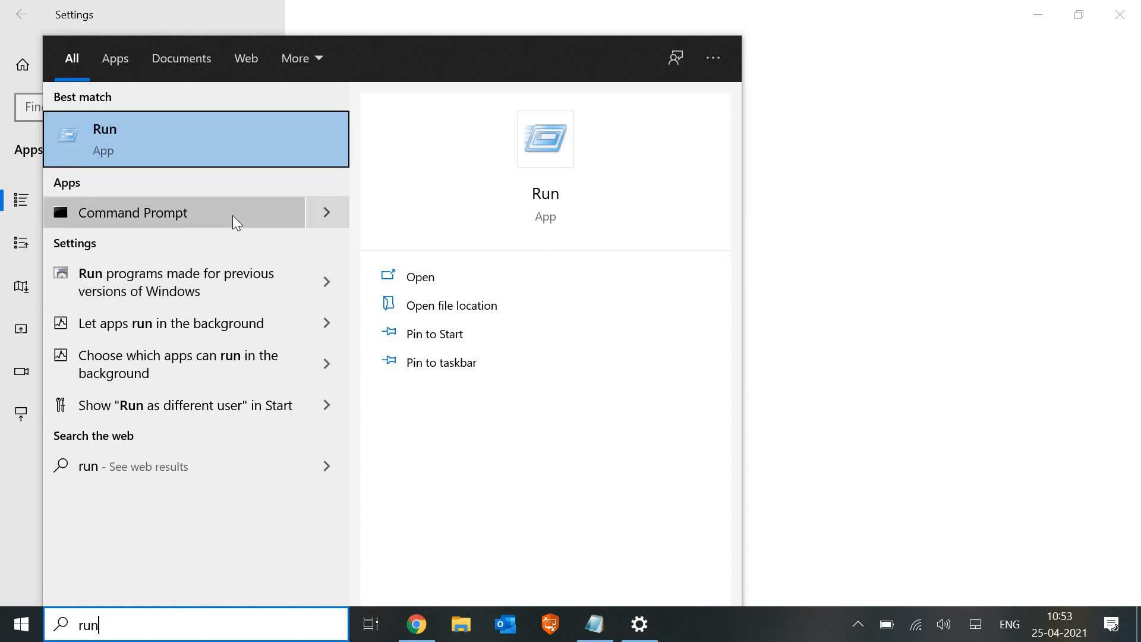
pyautogui.moveTo(244, 134)
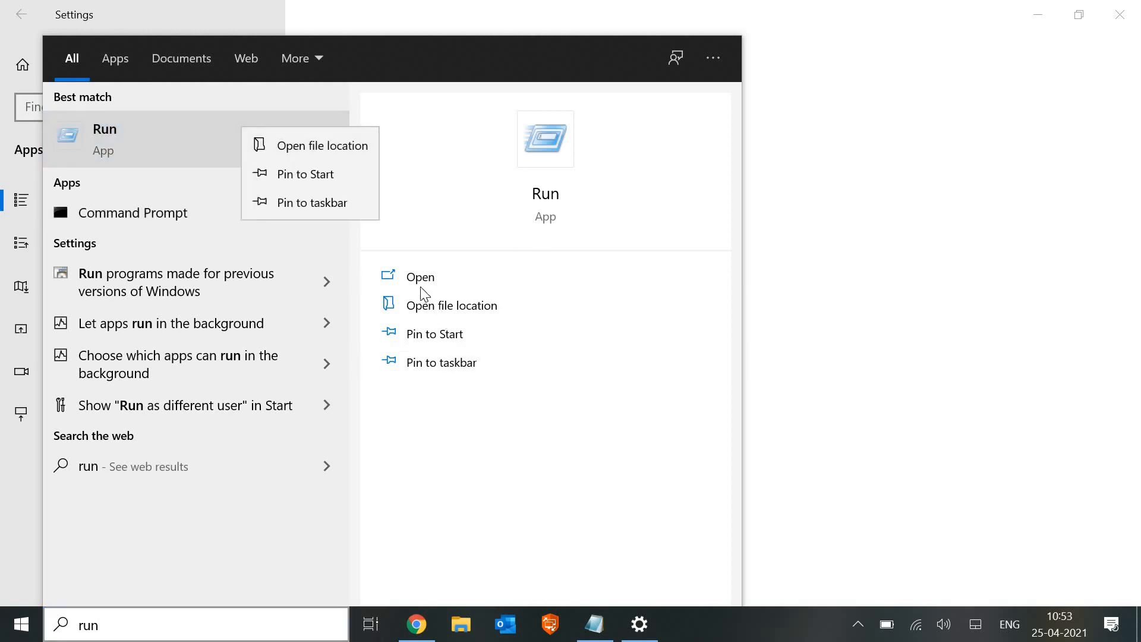
pyautogui.click(419, 277)
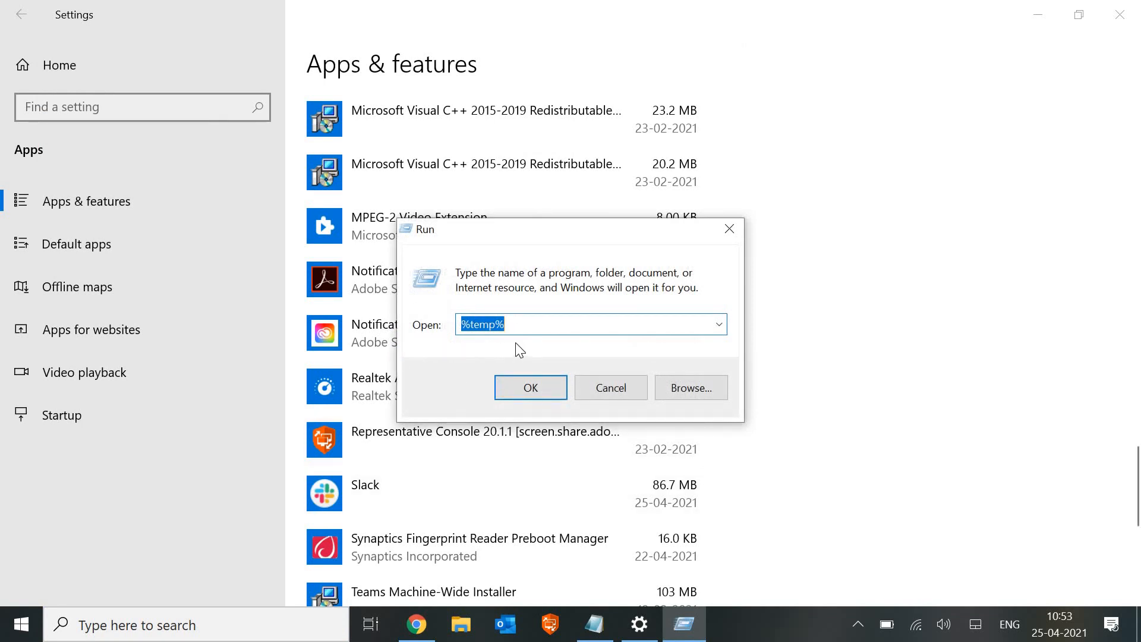
pyautogui.write('wsreset')
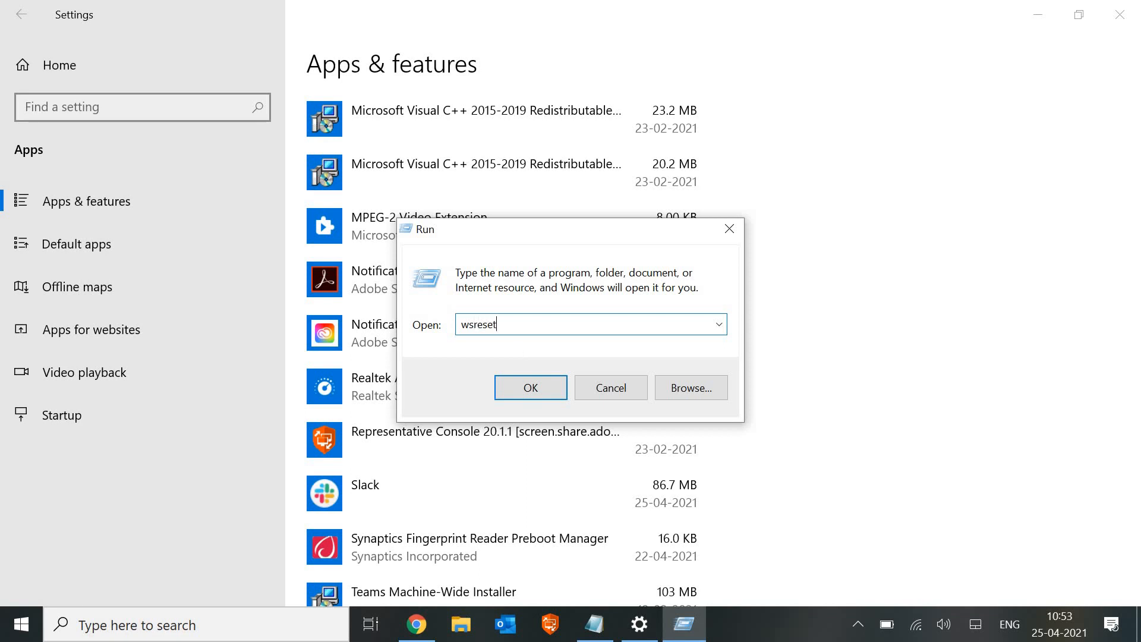
pyautogui.write('.exe')
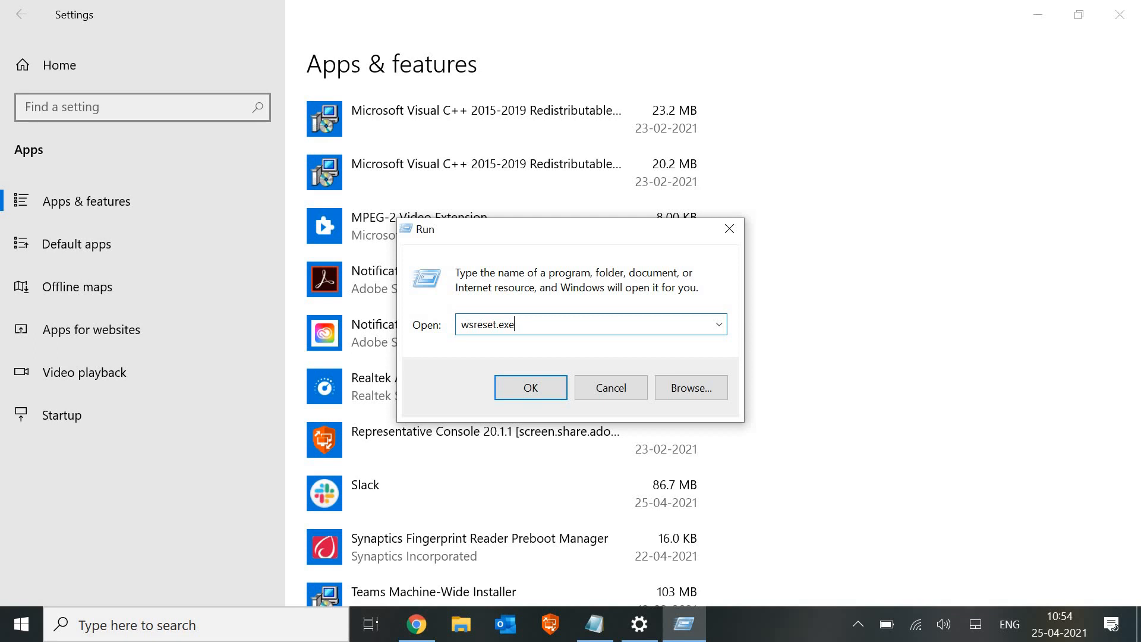
# - Start wsreset.exe from Run and let its console window clear the Store cache
pyautogui.click(529, 387)
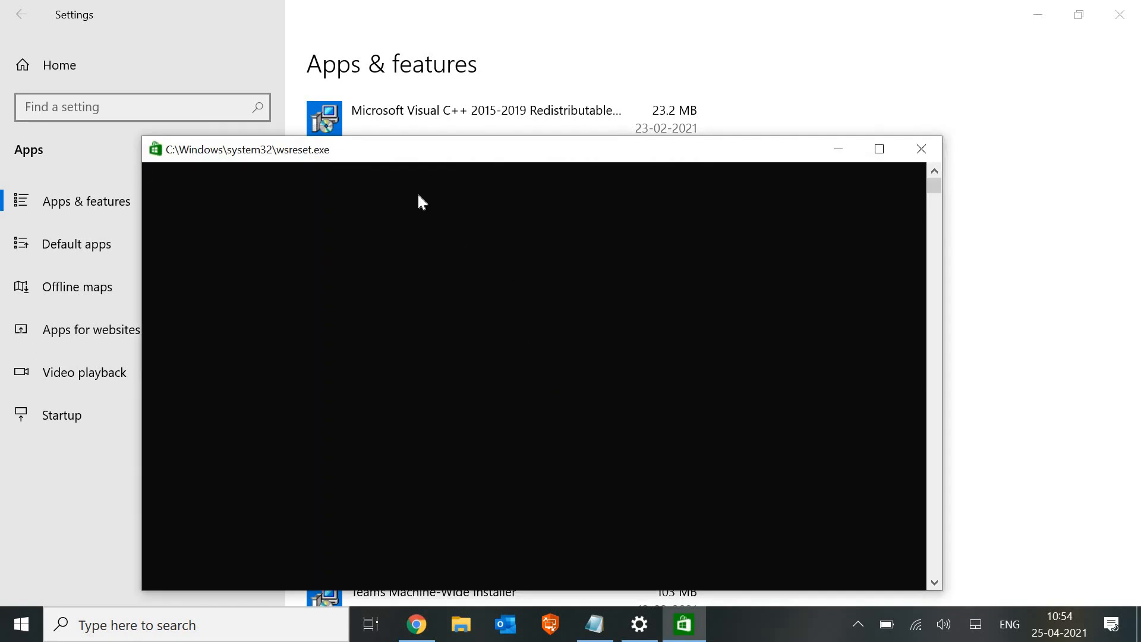
pyautogui.moveTo(469, 197)
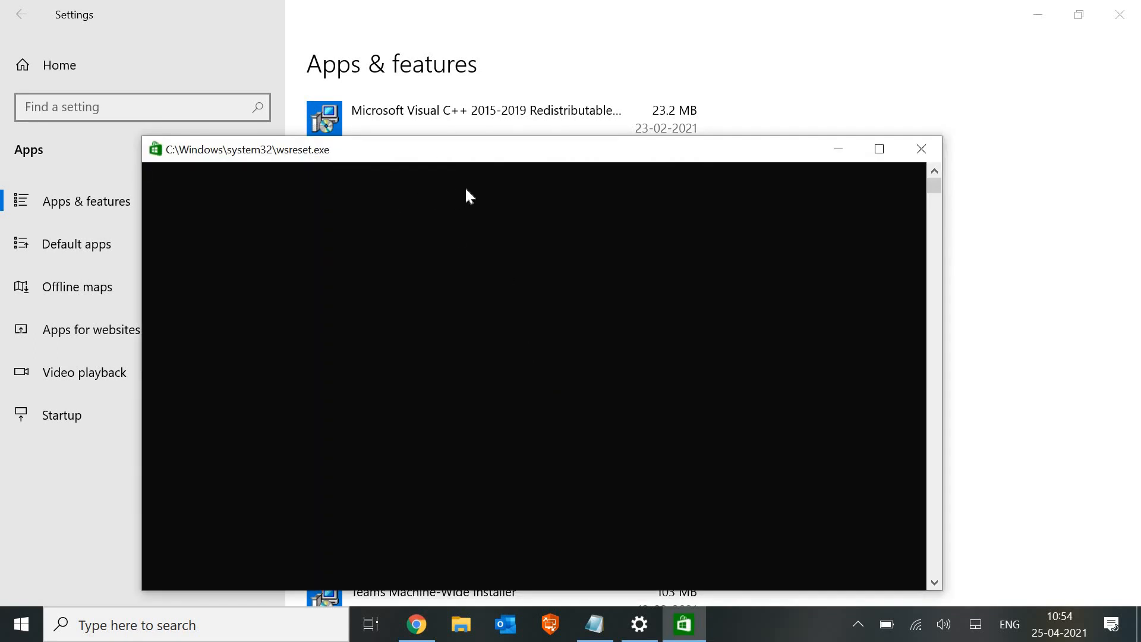
pyautogui.moveTo(522, 164)
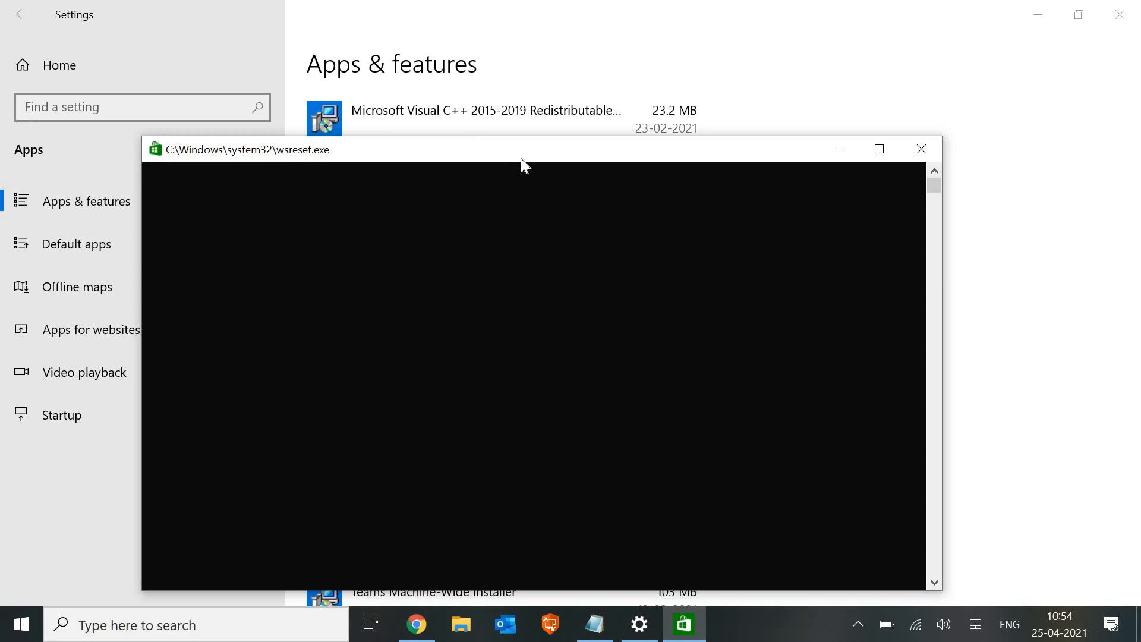
pyautogui.moveTo(525, 164); pyautogui.dragTo(538, 140)
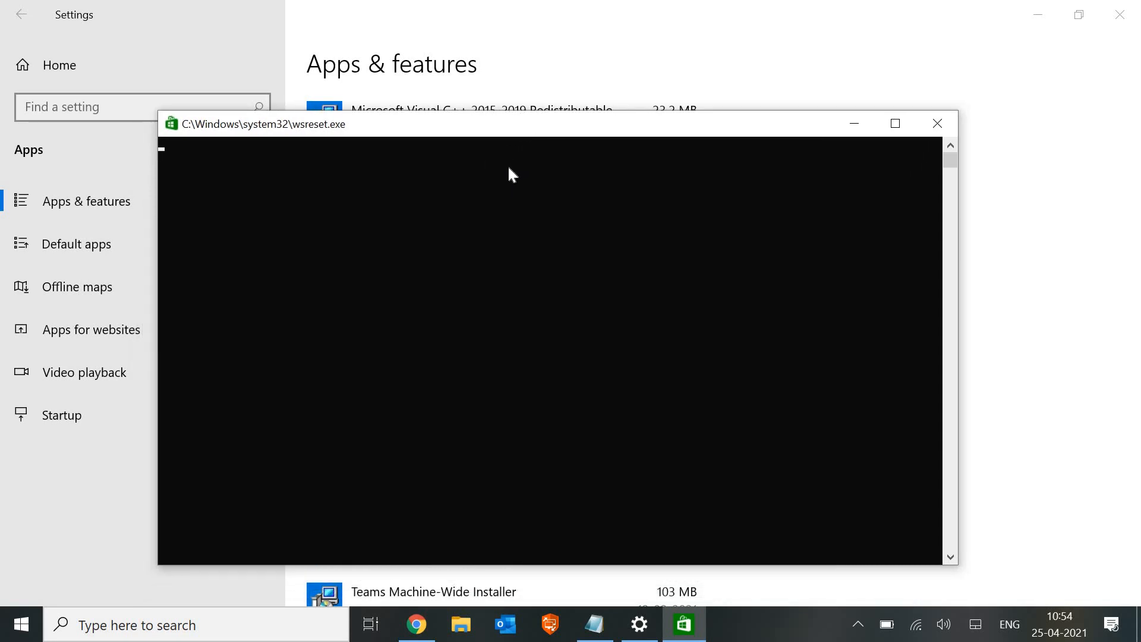
pyautogui.moveTo(505, 190)
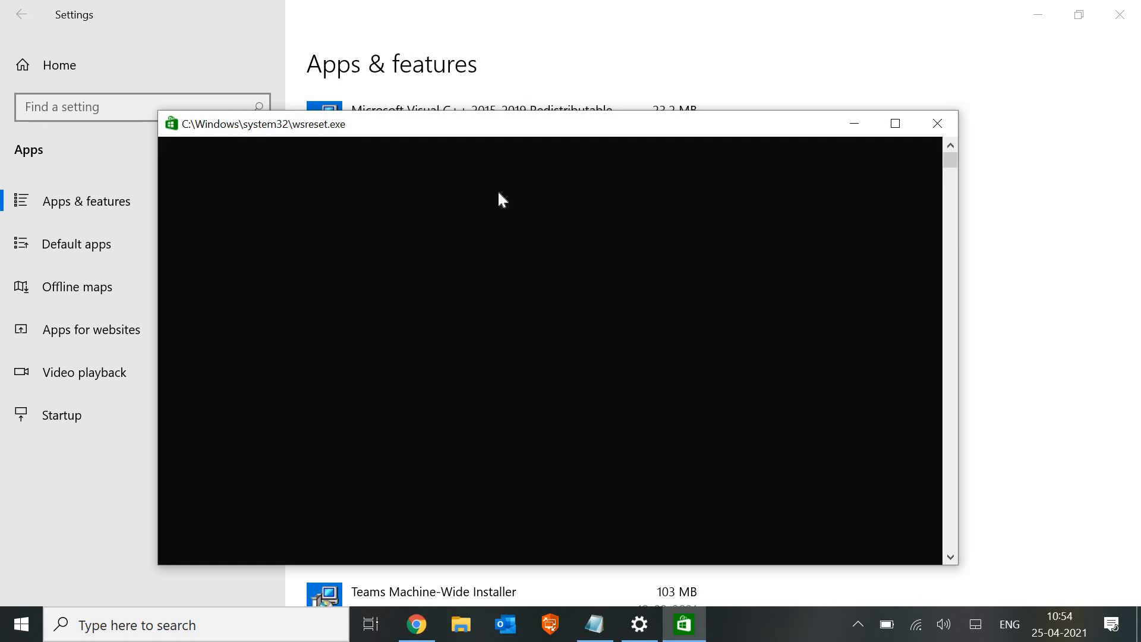
pyautogui.moveTo(484, 313)
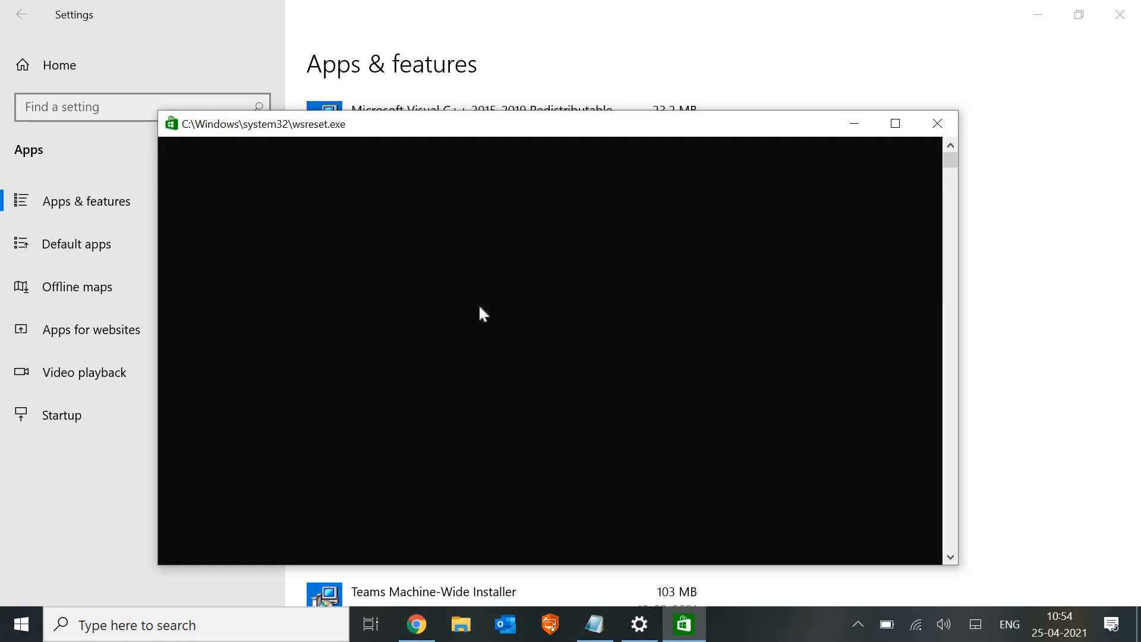
pyautogui.moveTo(495, 335)
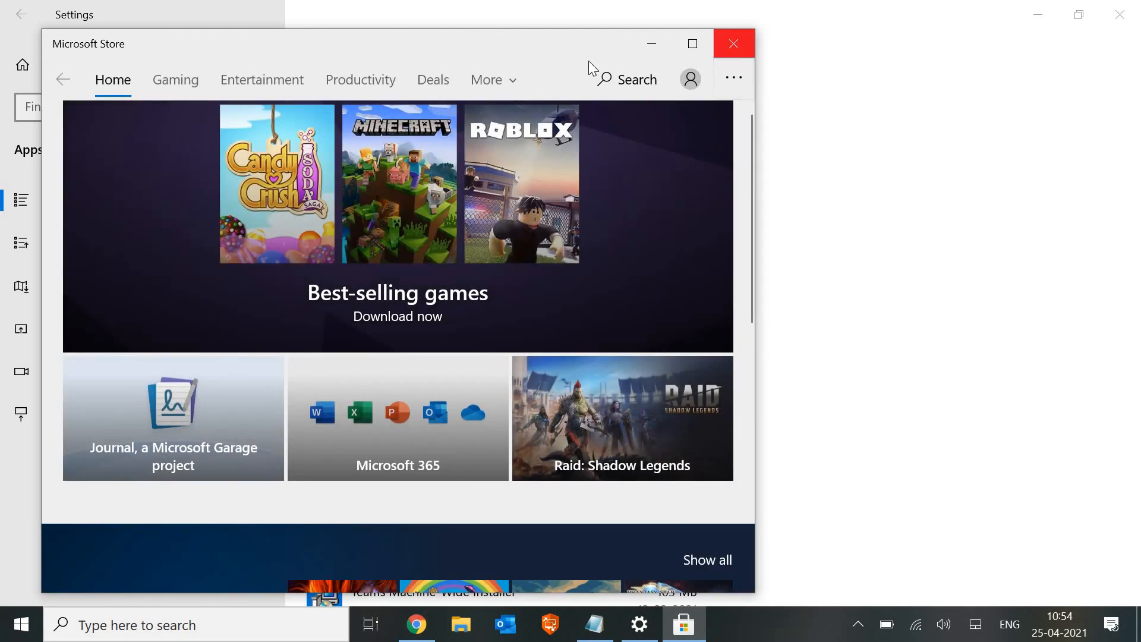
pyautogui.moveTo(444, 285)
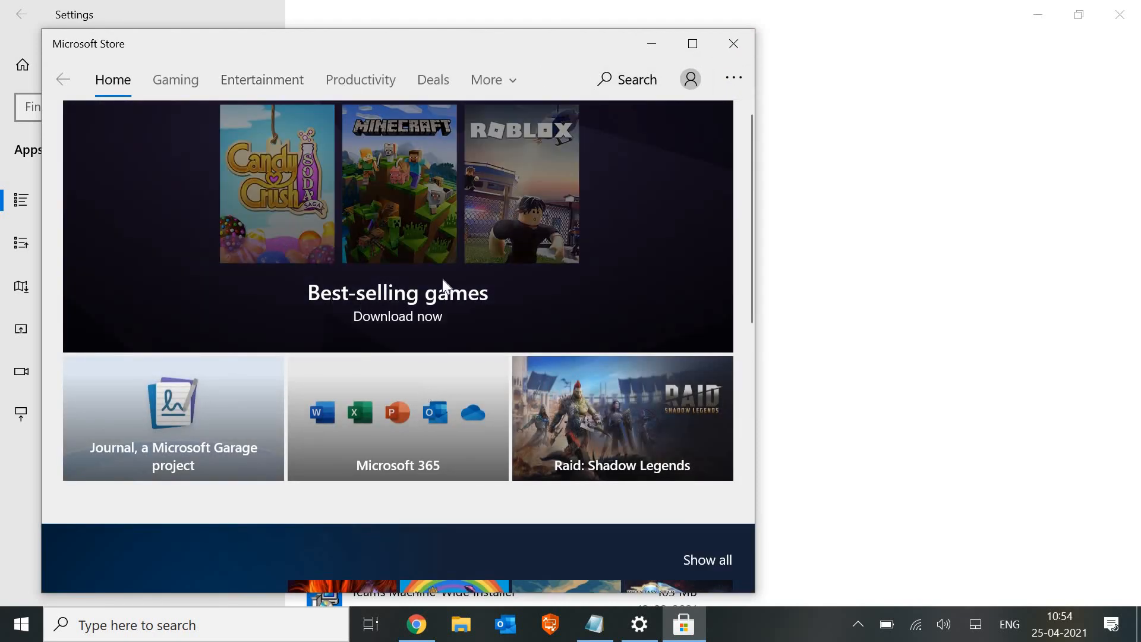